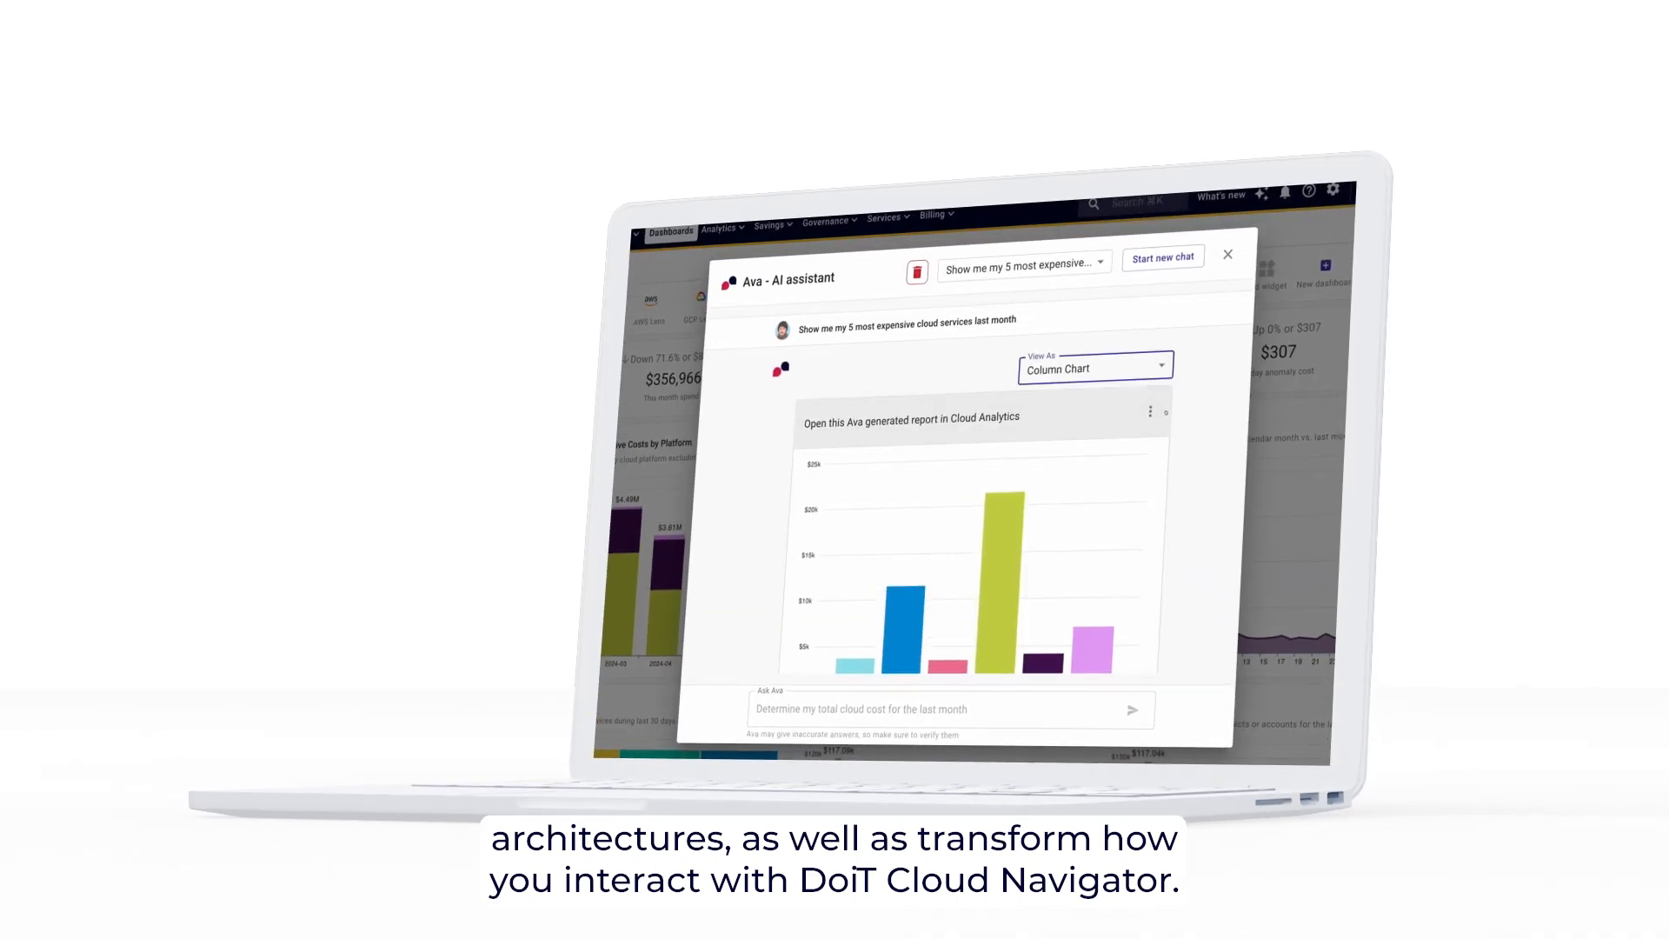
# - Open a new, empty Ava AI assistant chat from the sparkle icon on the Home page
pyautogui.click(911, 416)
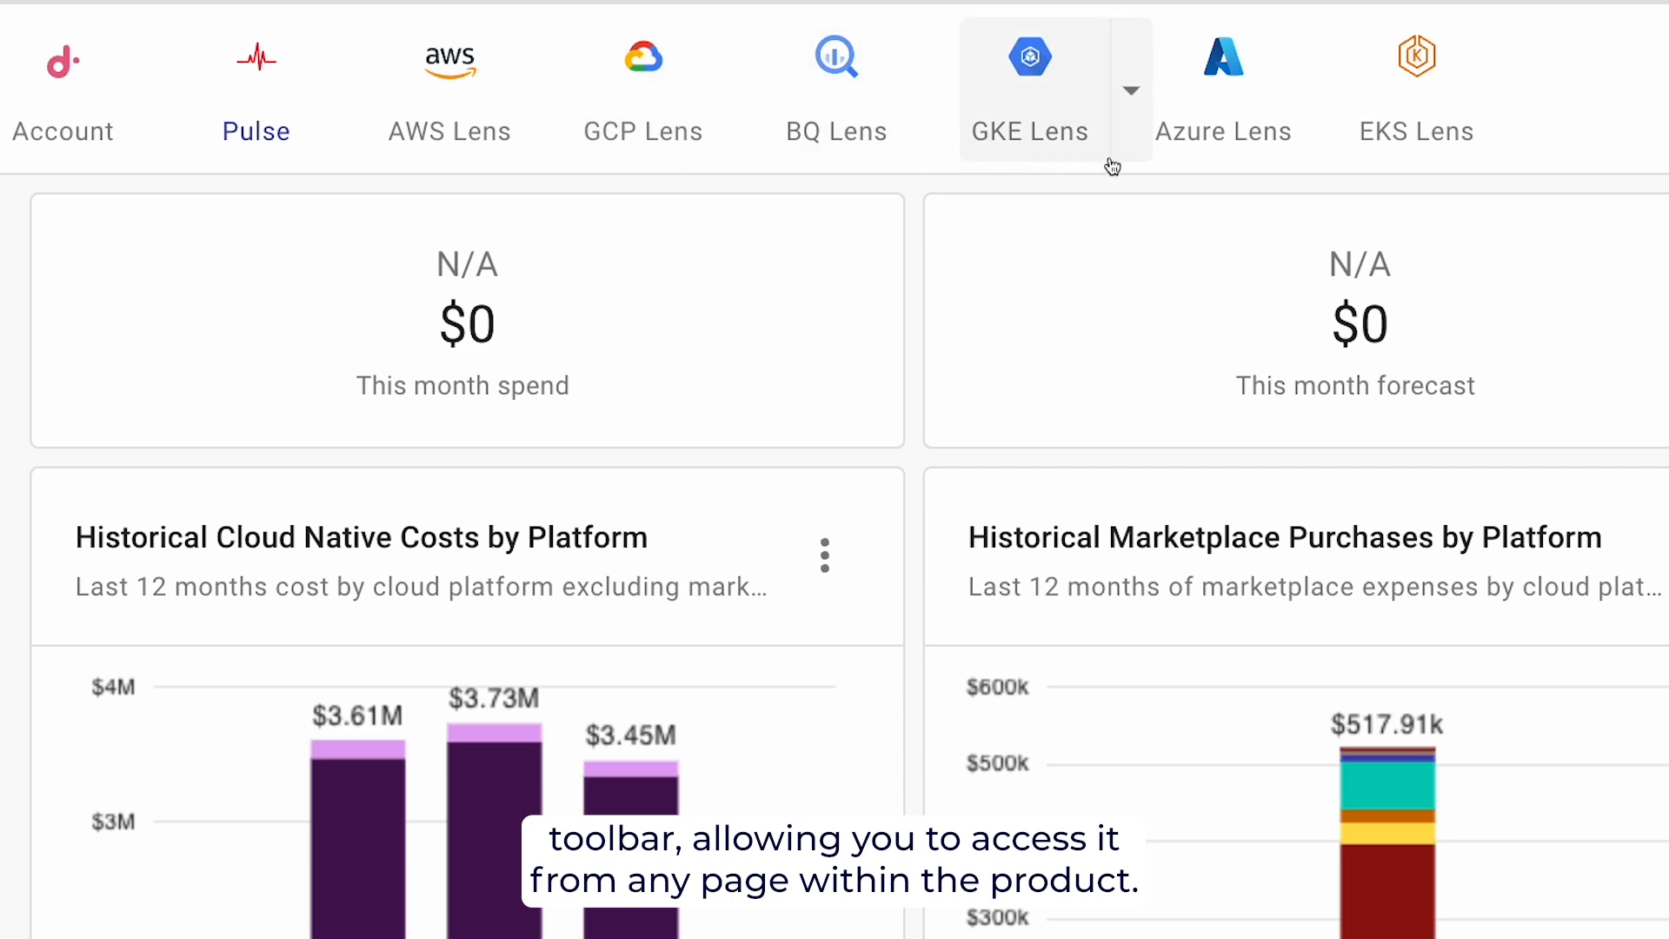
pyautogui.moveTo(1416, 131)
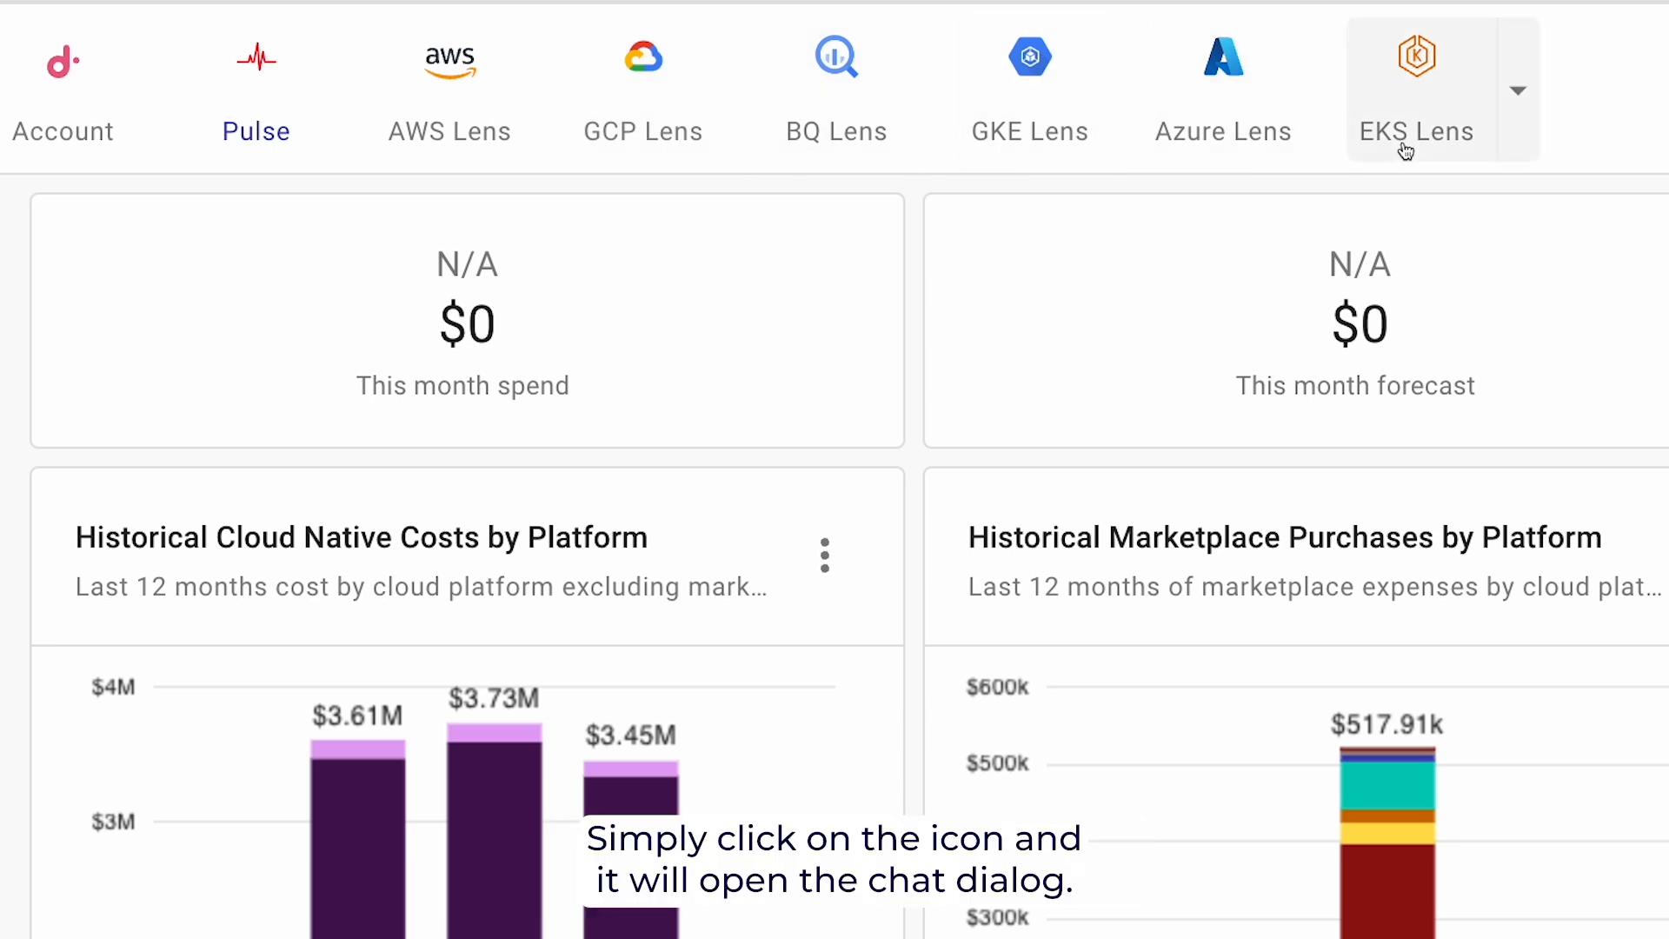
pyautogui.click(1410, 19)
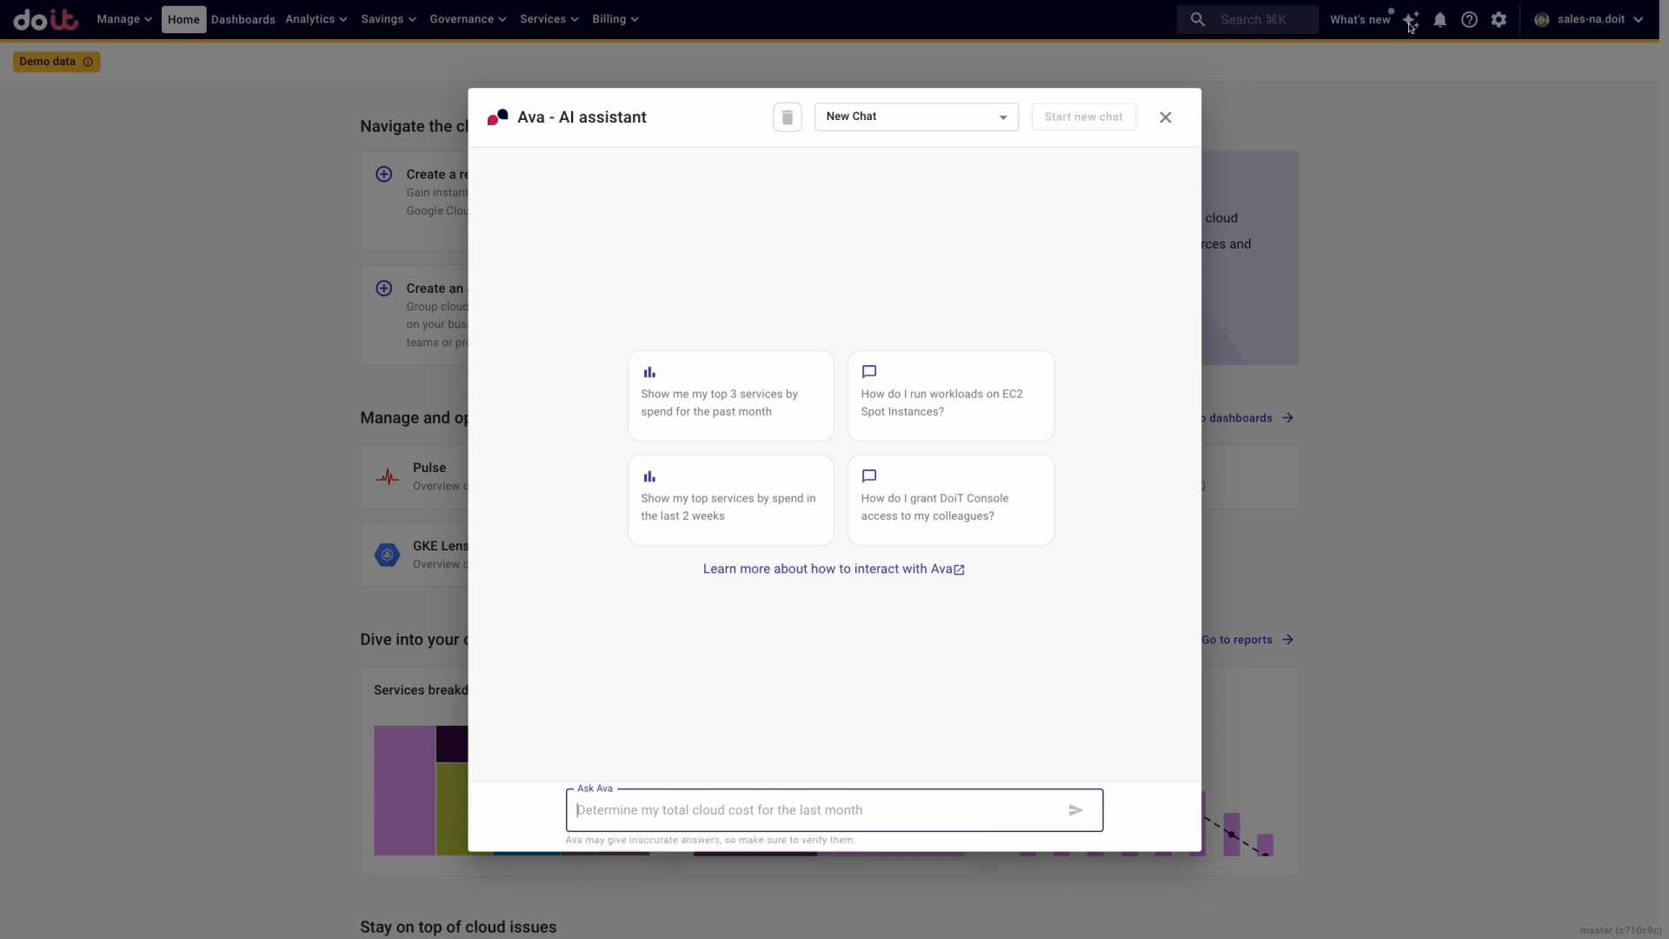
pyautogui.click(1165, 117)
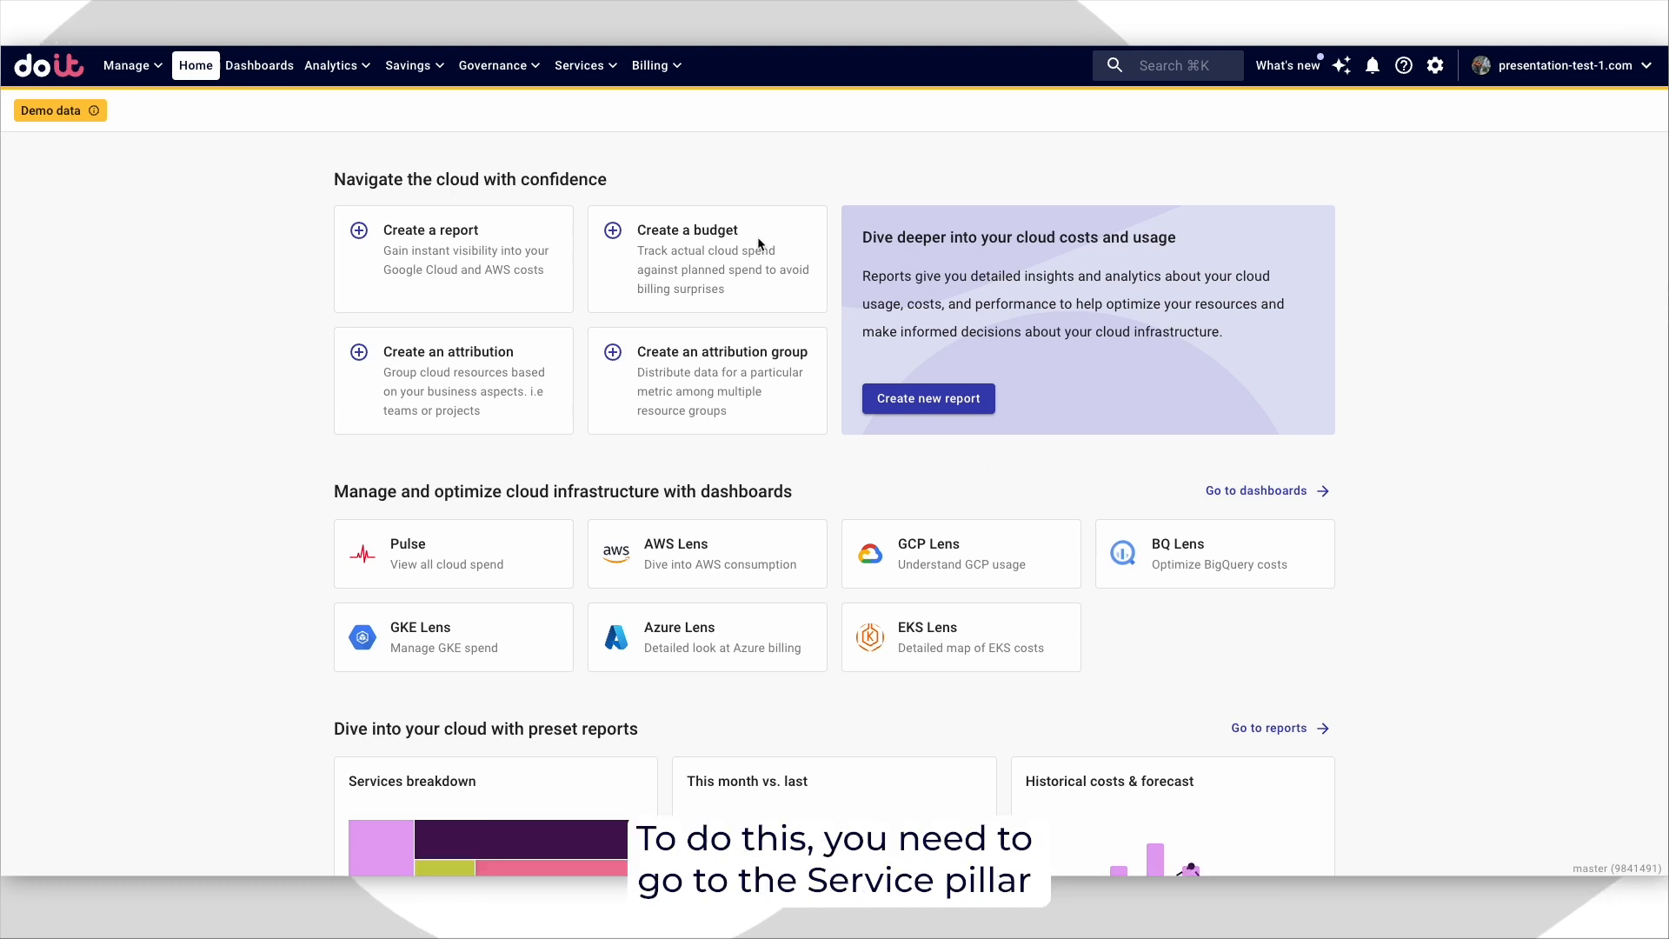
pyautogui.moveTo(612, 132)
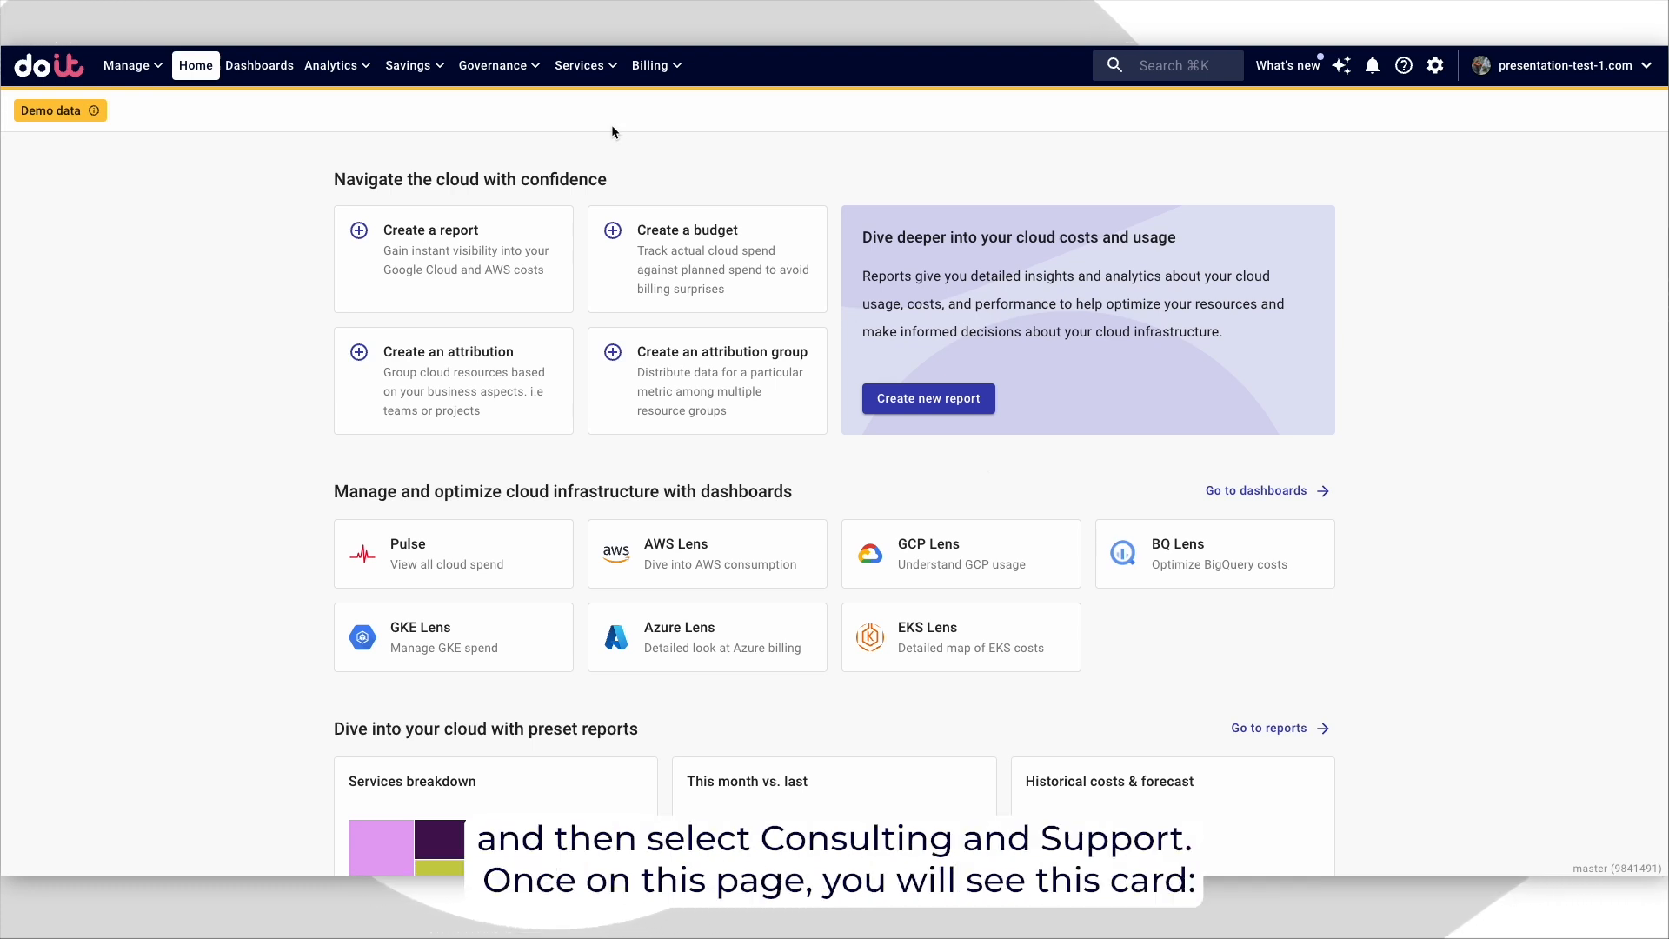
# - Go to Services > Consulting and support and choose 'Ask a question' on the Ava card
pyautogui.click(580, 65)
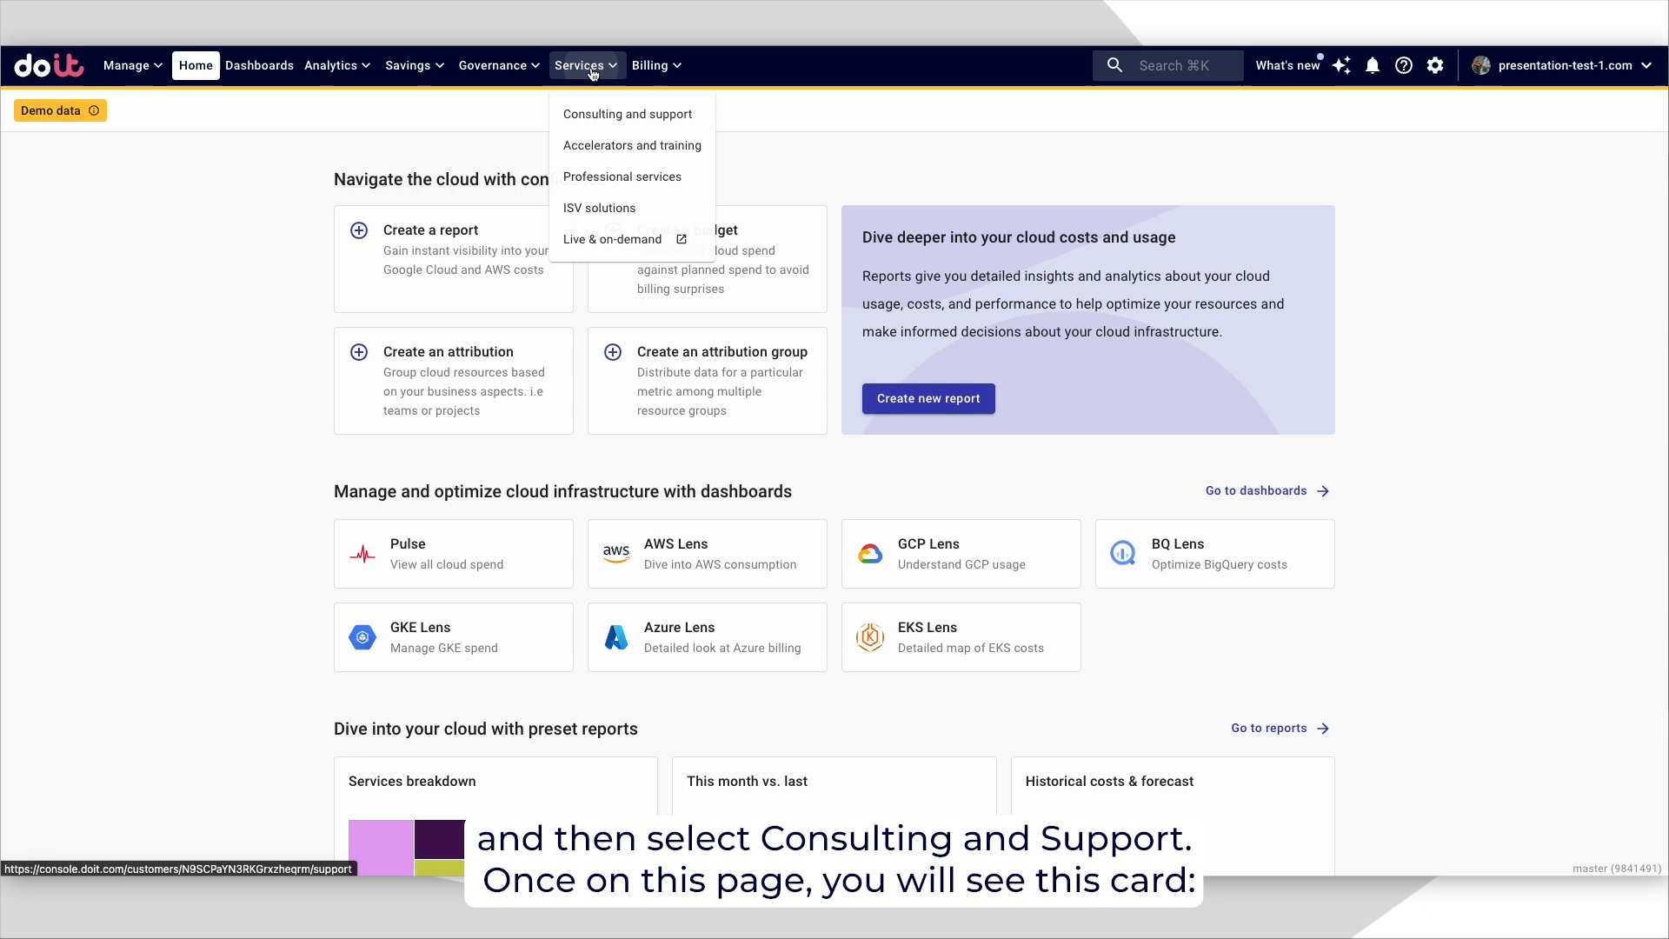
pyautogui.moveTo(596, 114)
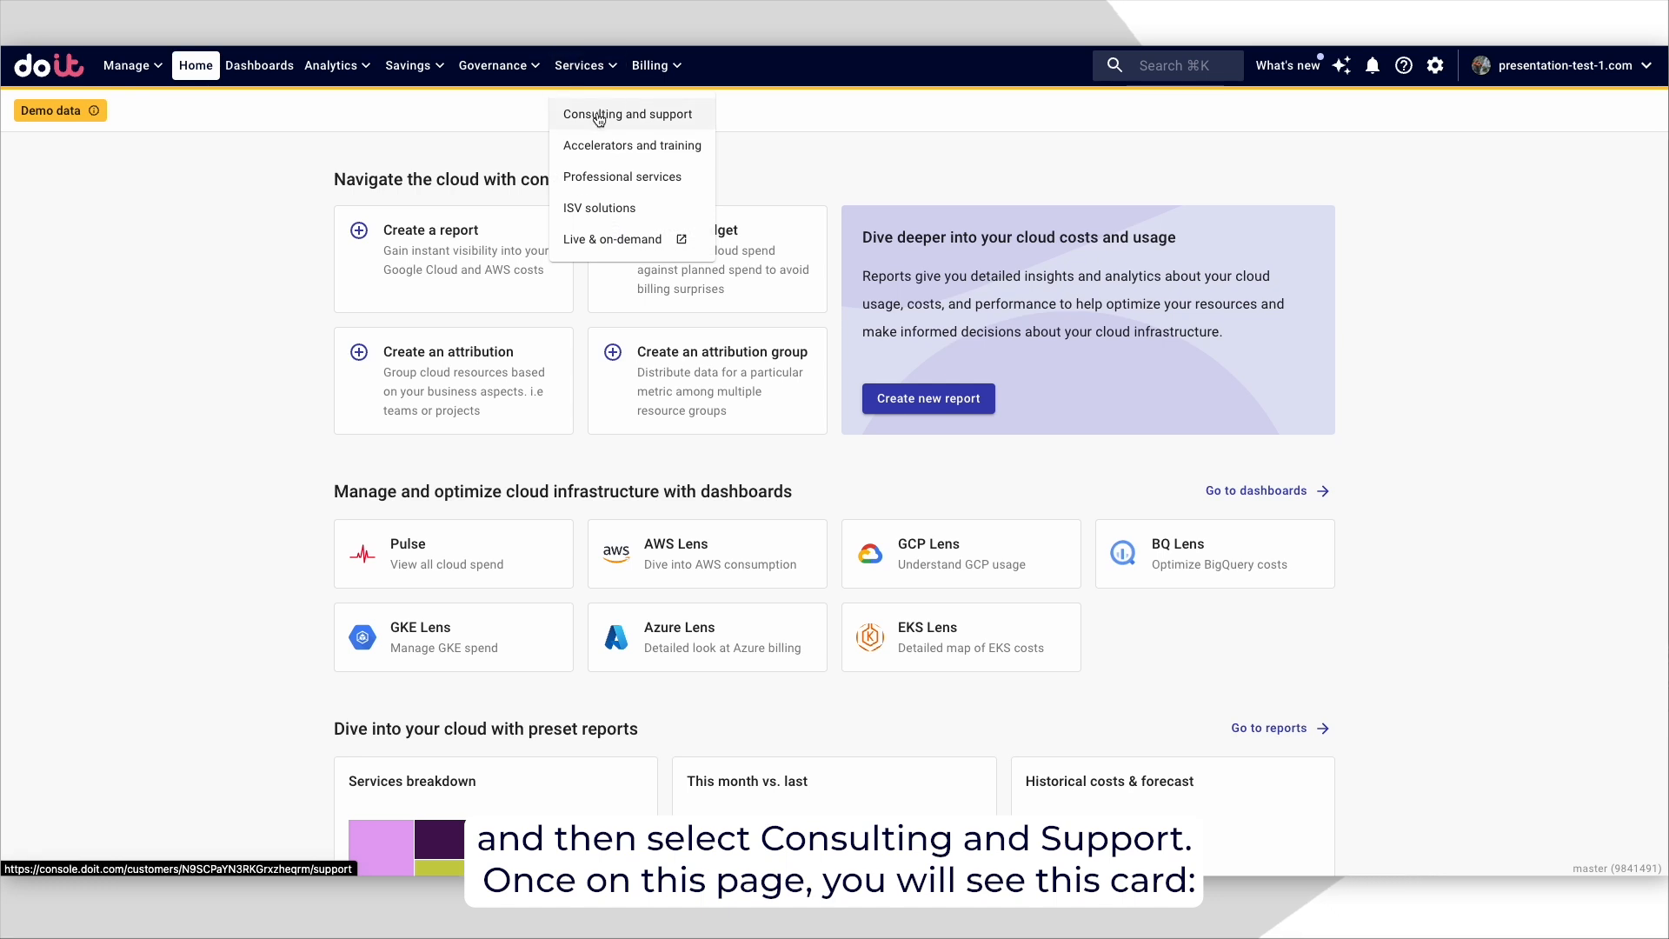
pyautogui.click(628, 114)
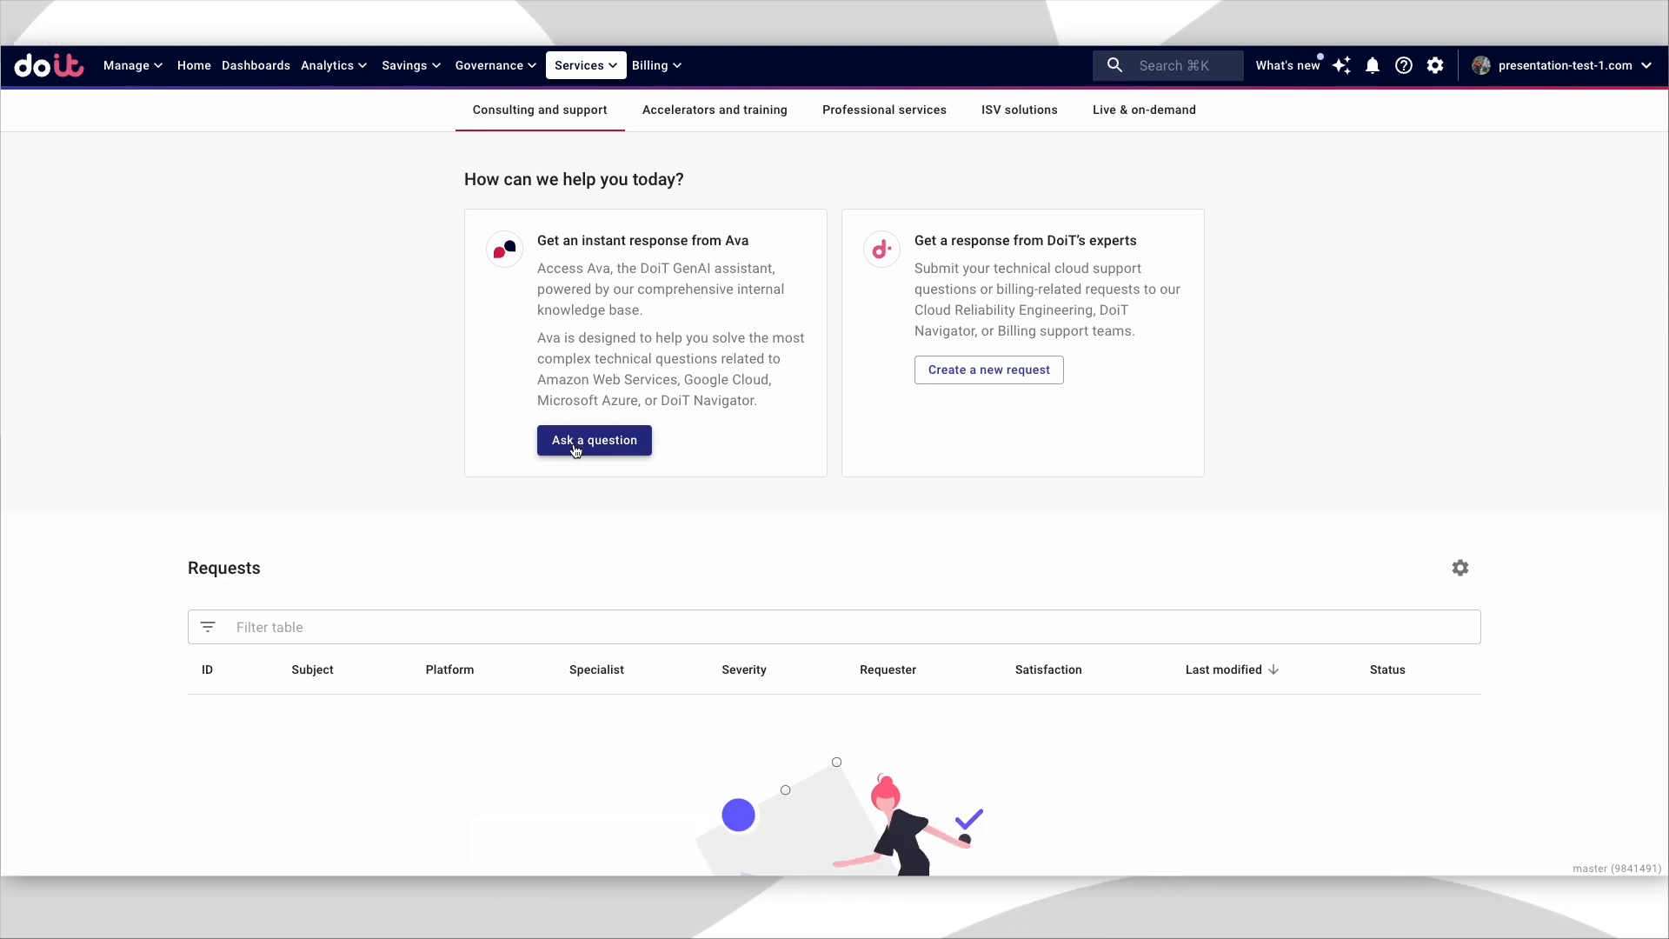
pyautogui.click(593, 440)
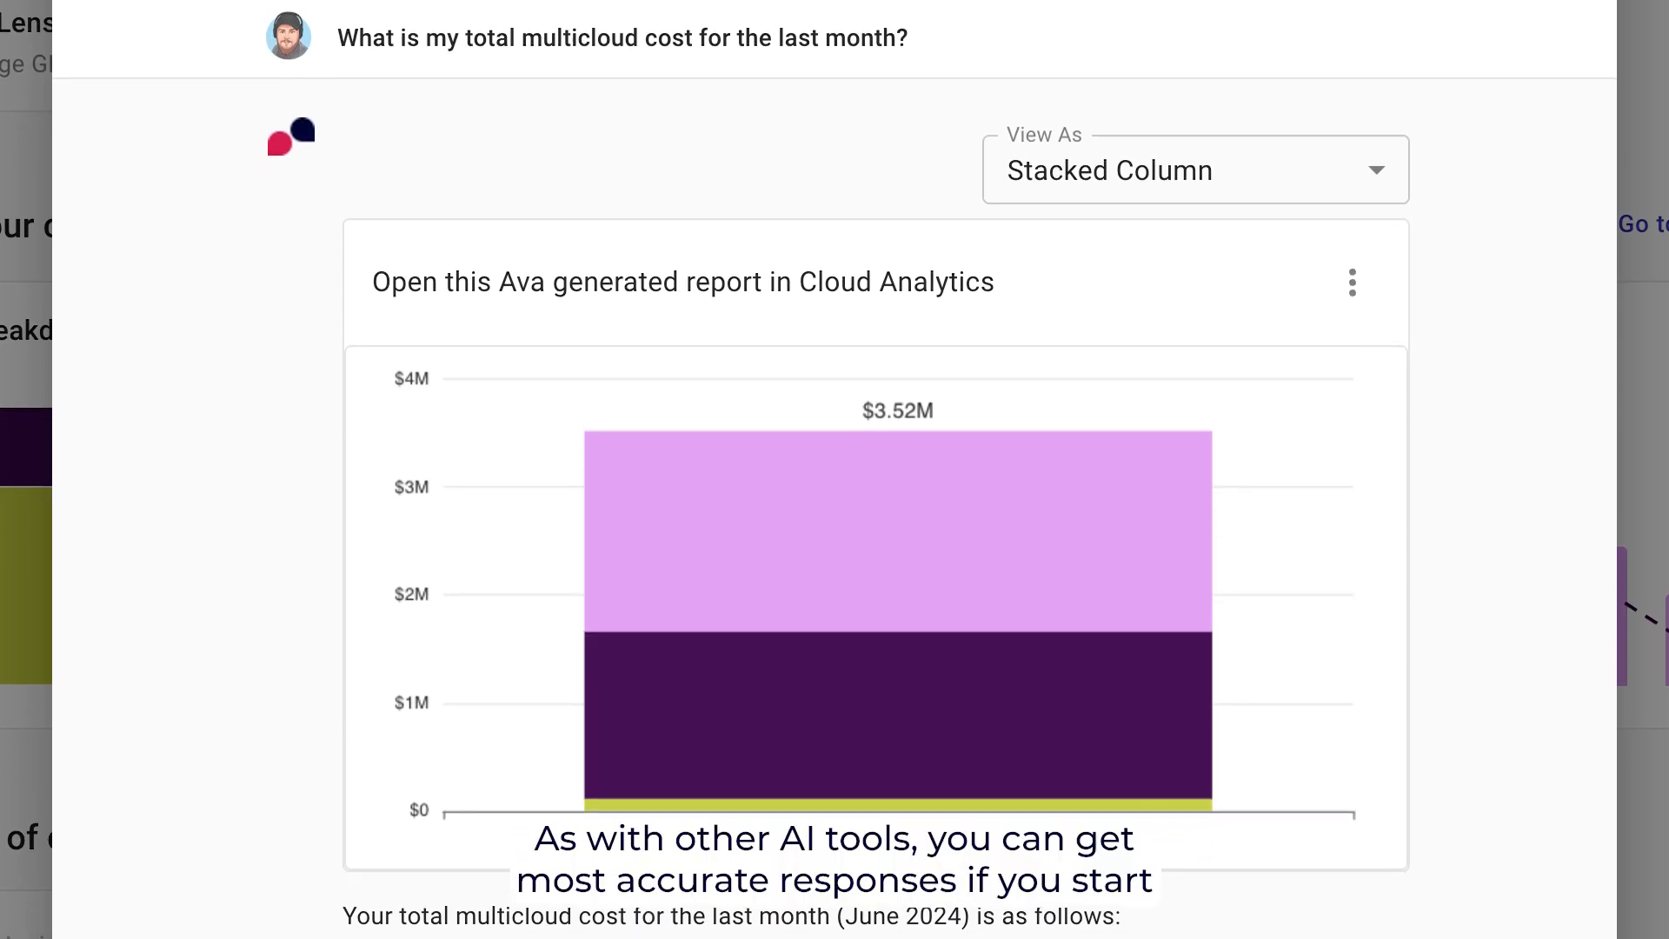
# - Scroll through Ava's per-provider cost chart and June 2024 region and provider breakdown
pyautogui.scroll(-3)
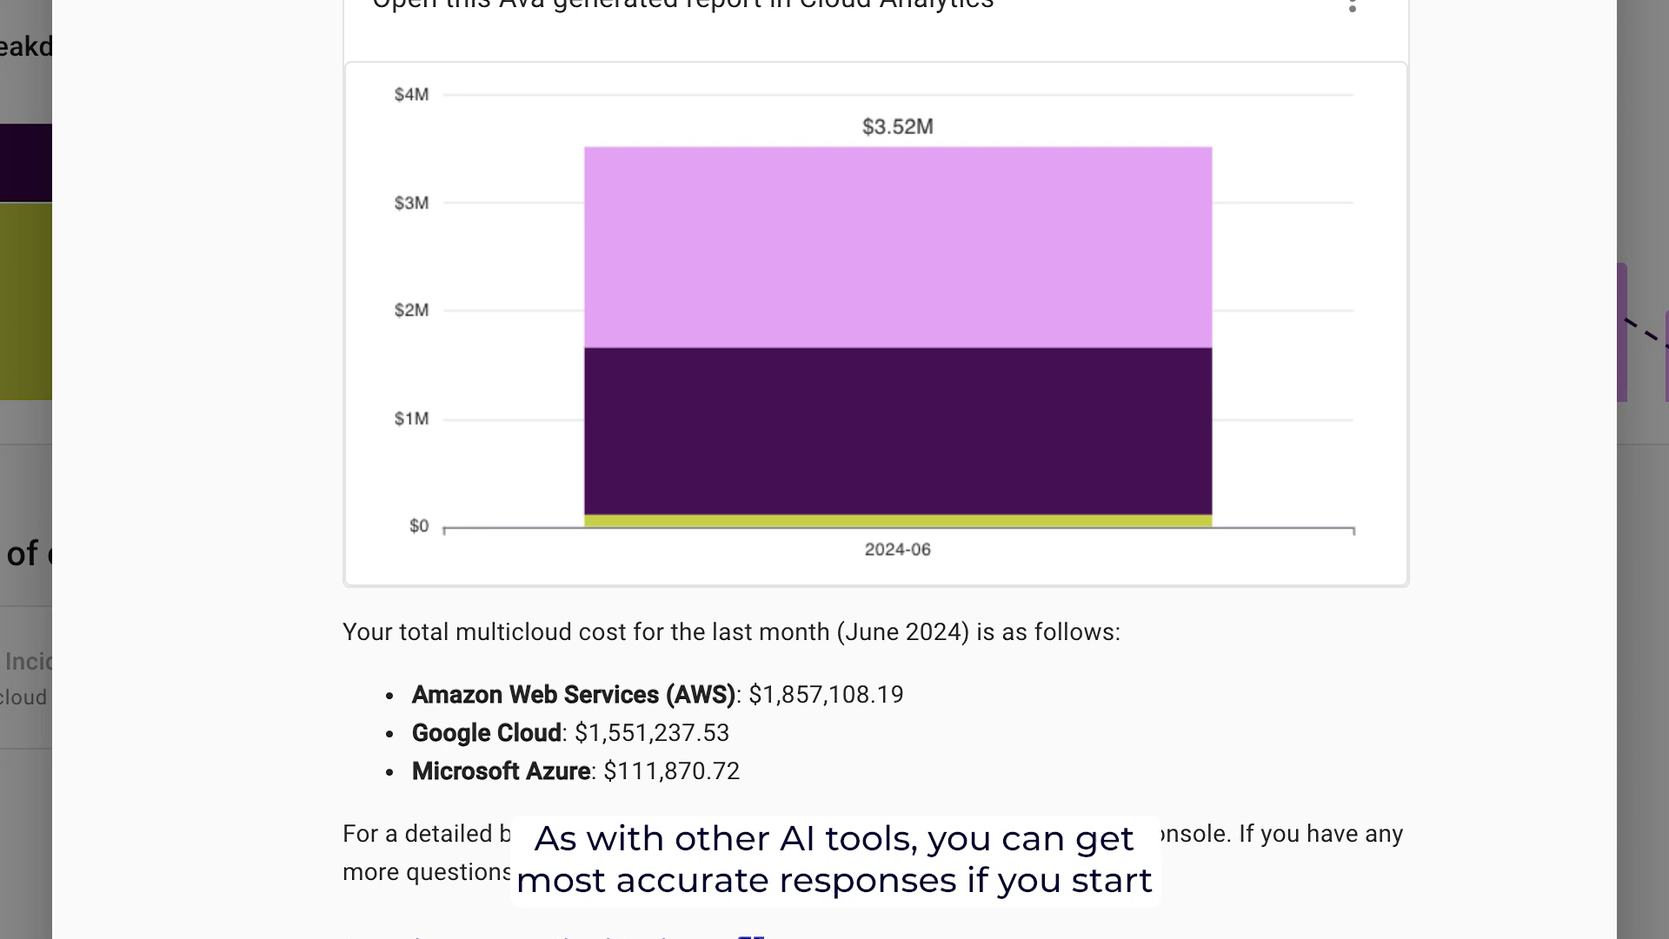
pyautogui.scroll(-3)
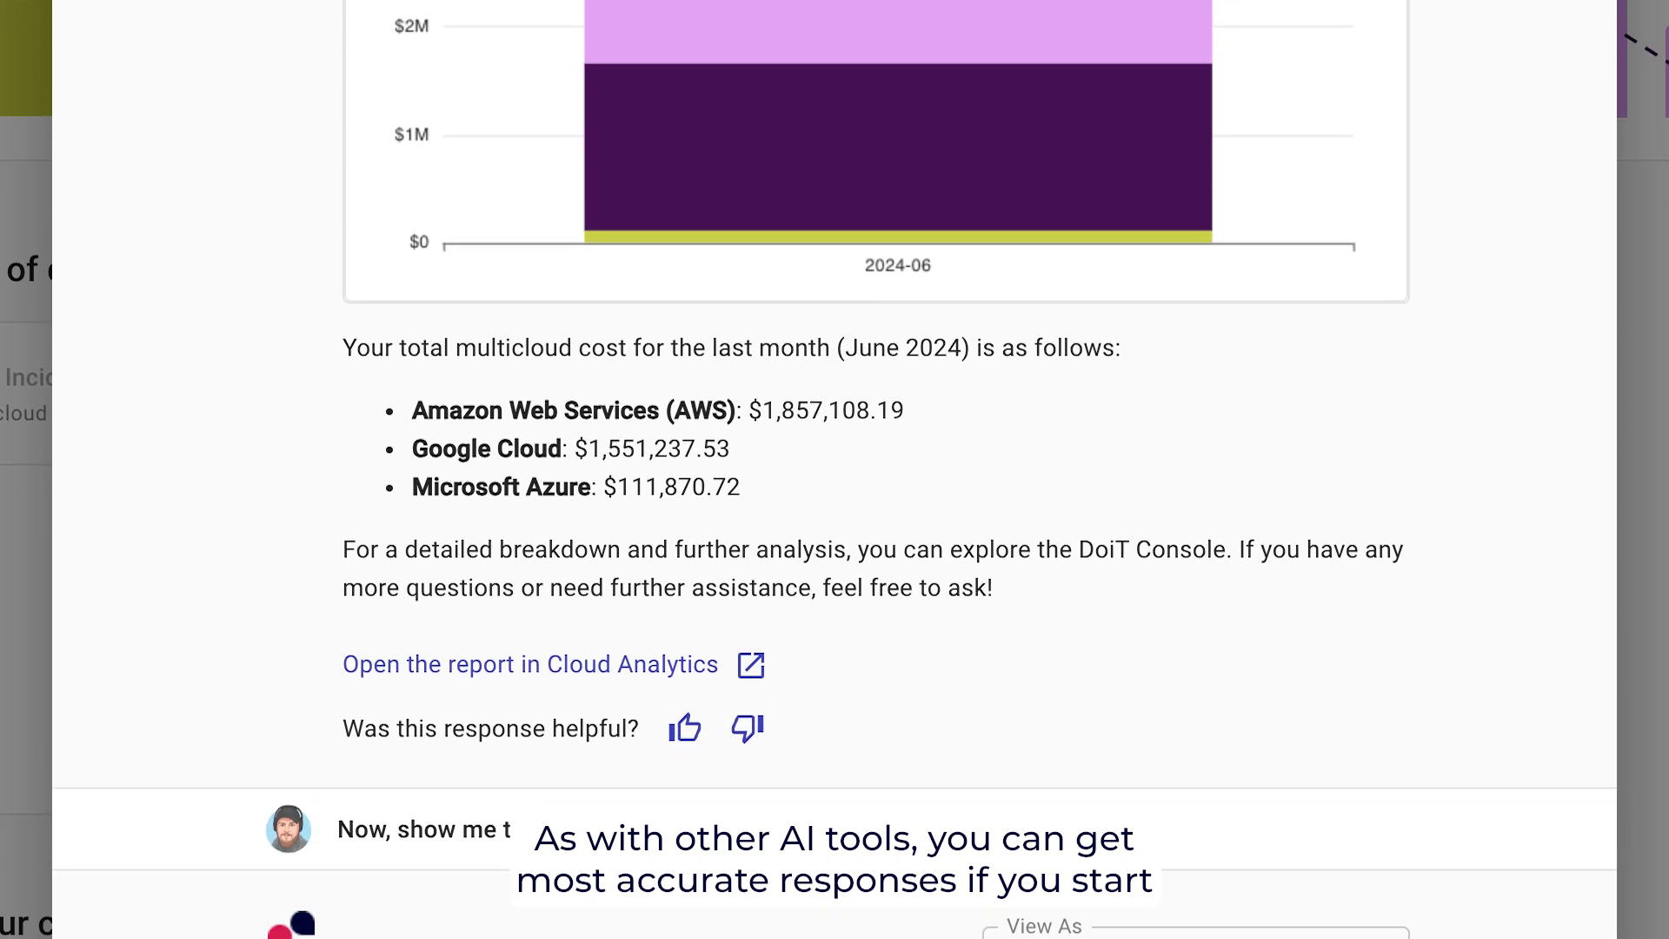
pyautogui.scroll(-3)
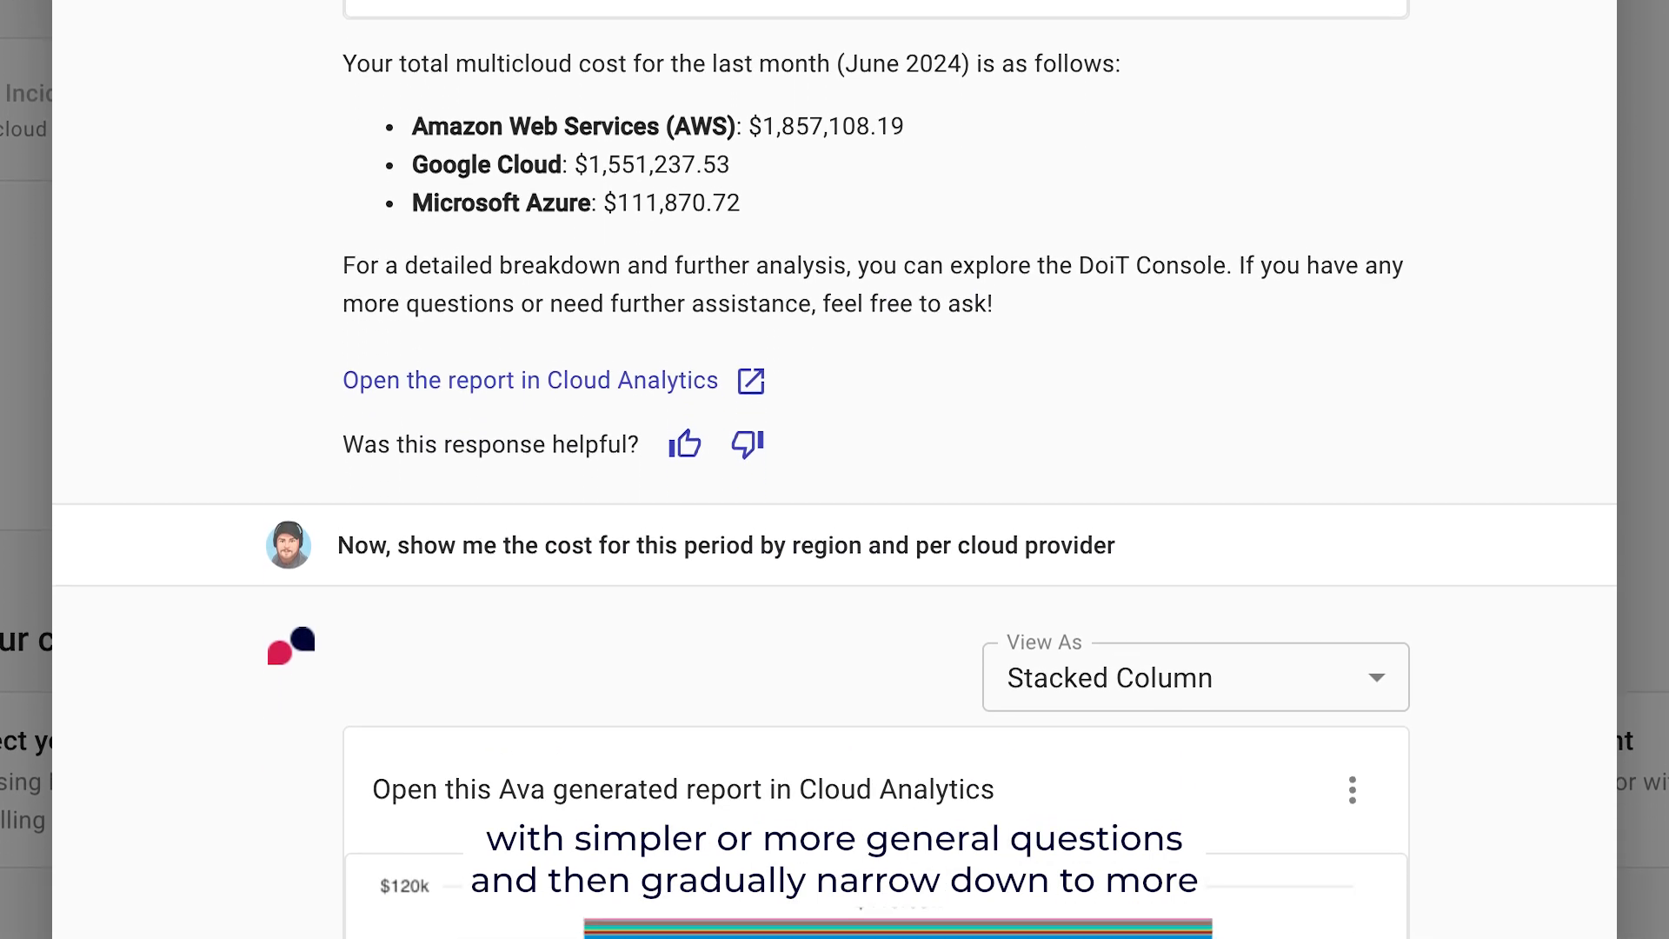
pyautogui.scroll(-3)
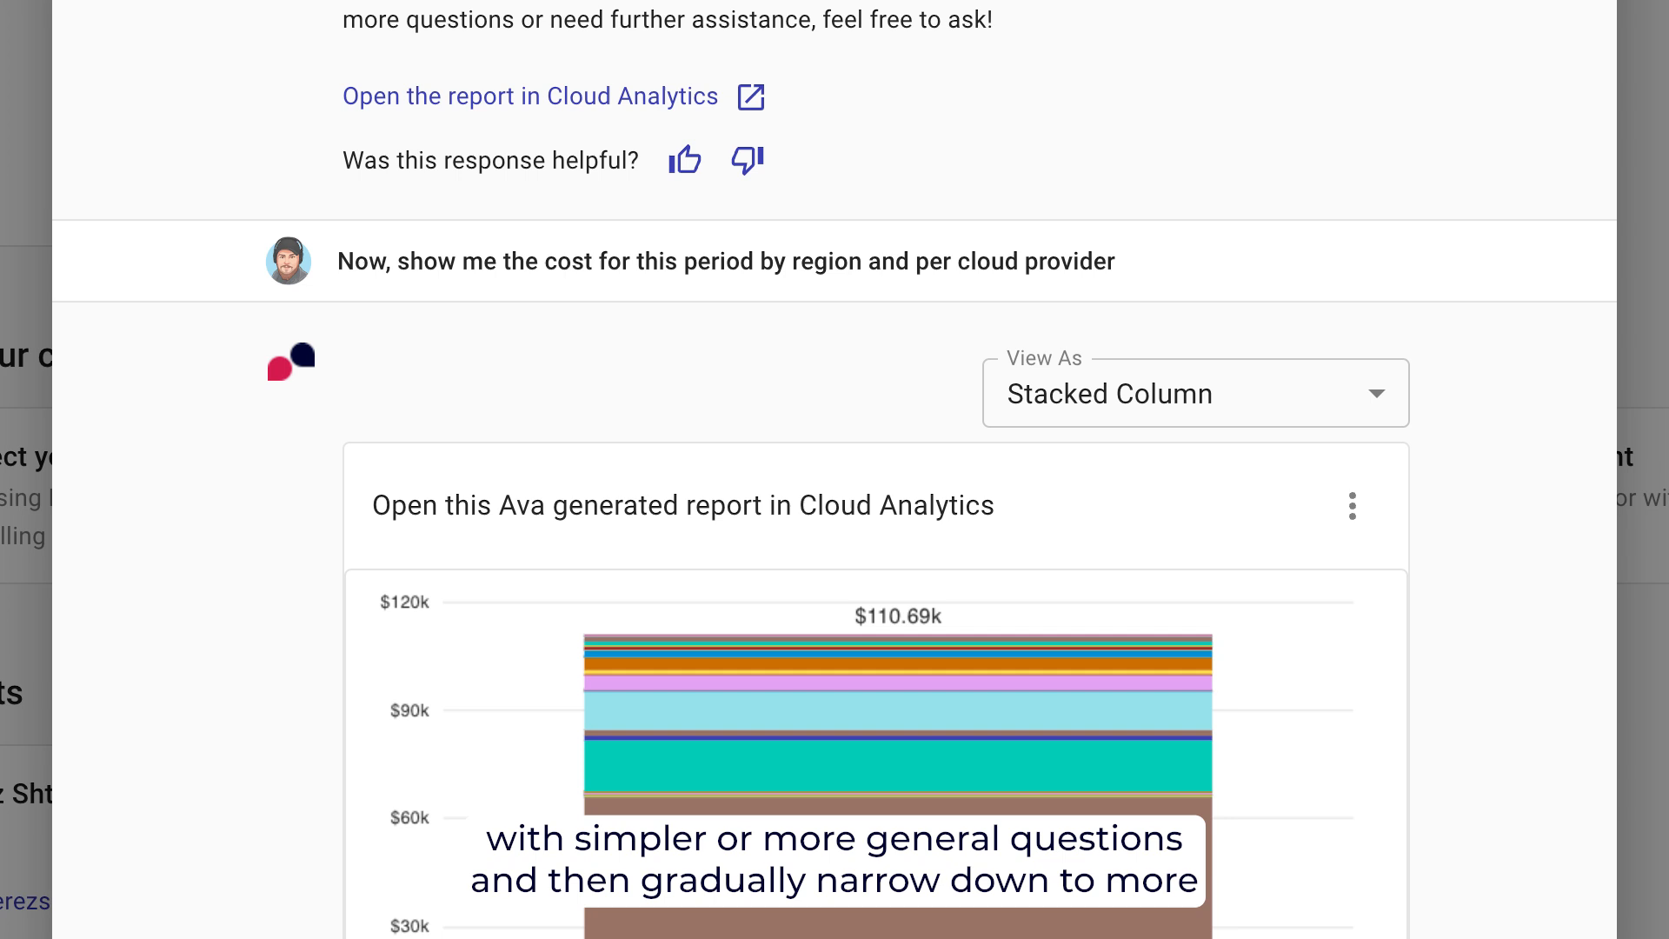
pyautogui.scroll(-3)
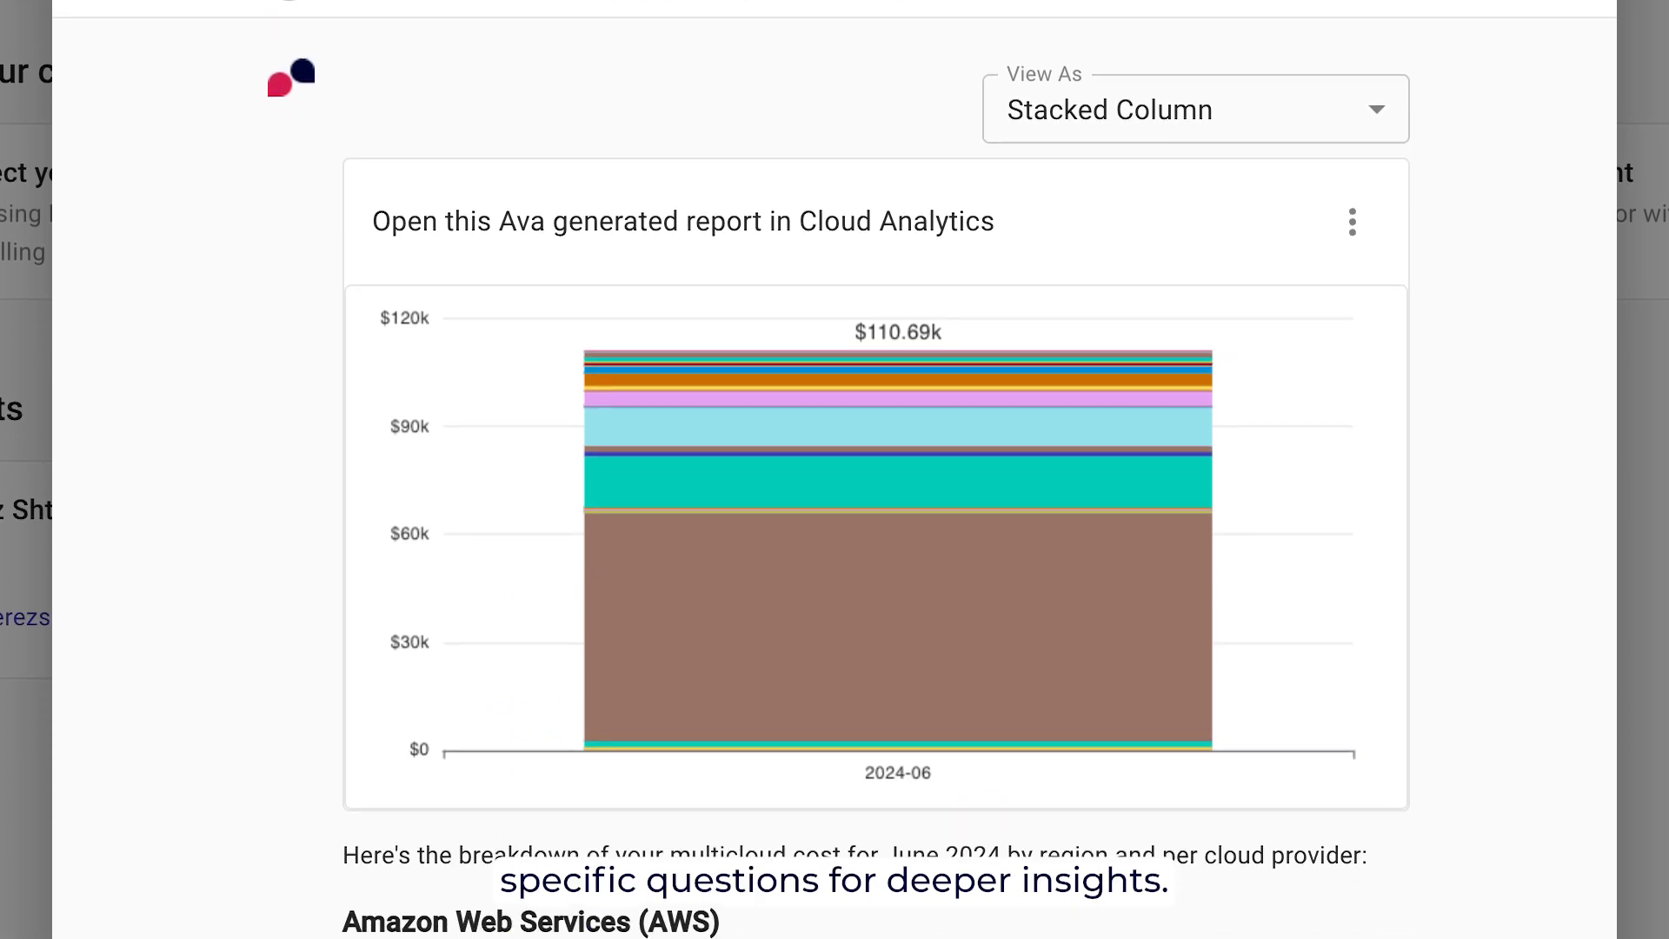
pyautogui.scroll(-3)
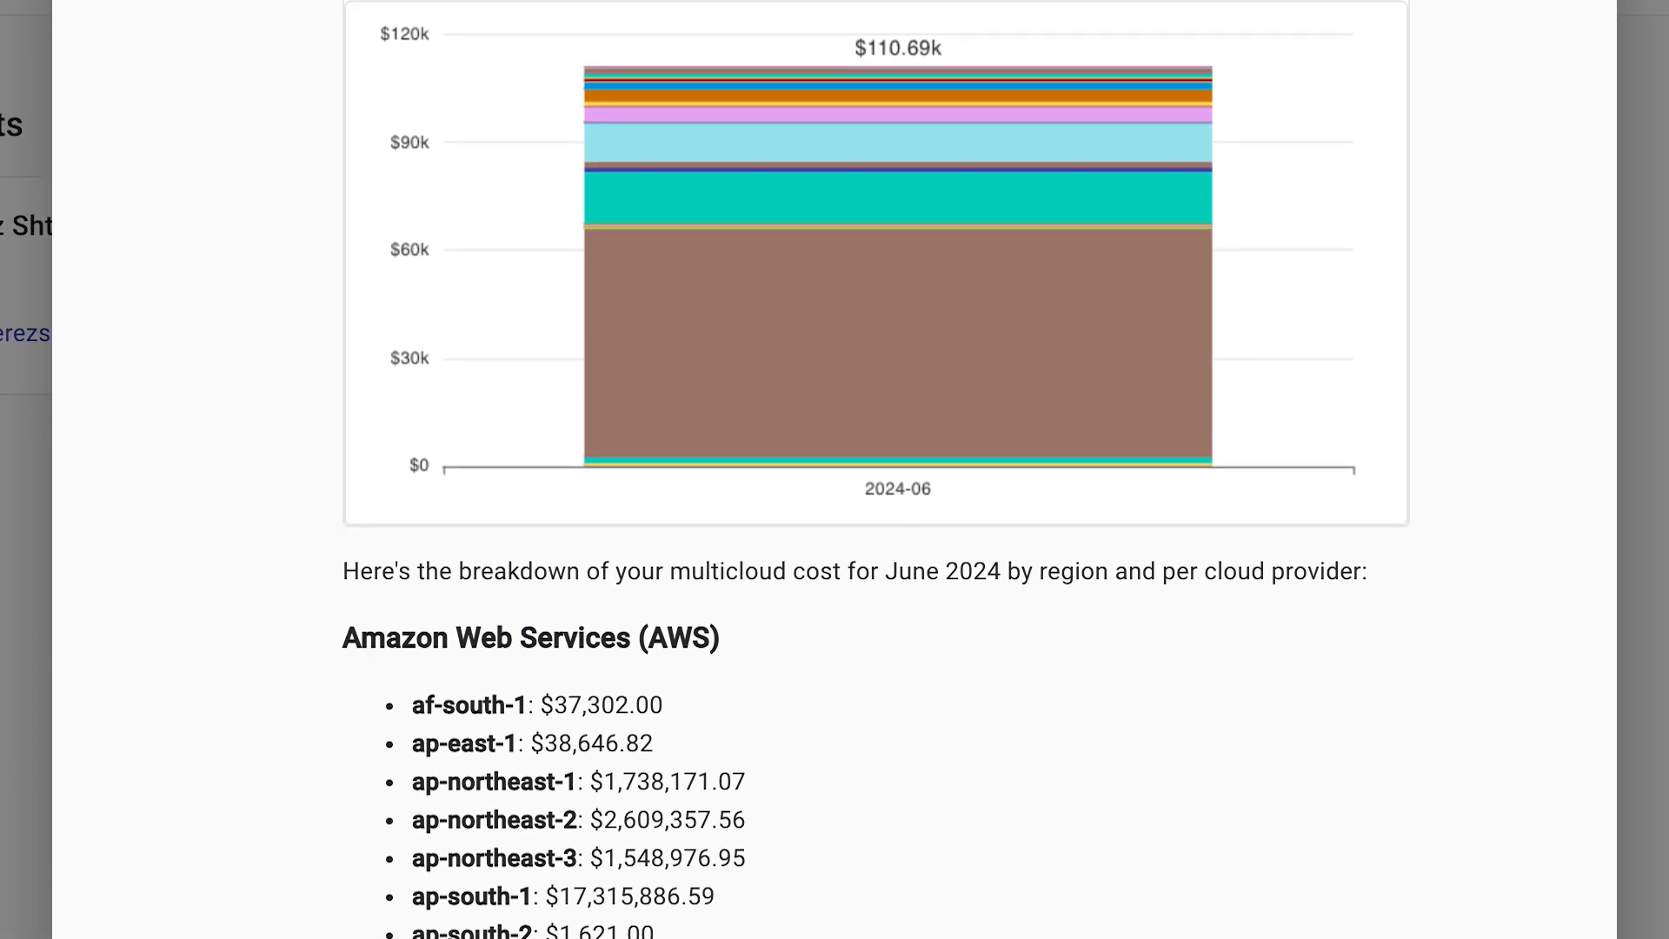
pyautogui.scroll(-3)
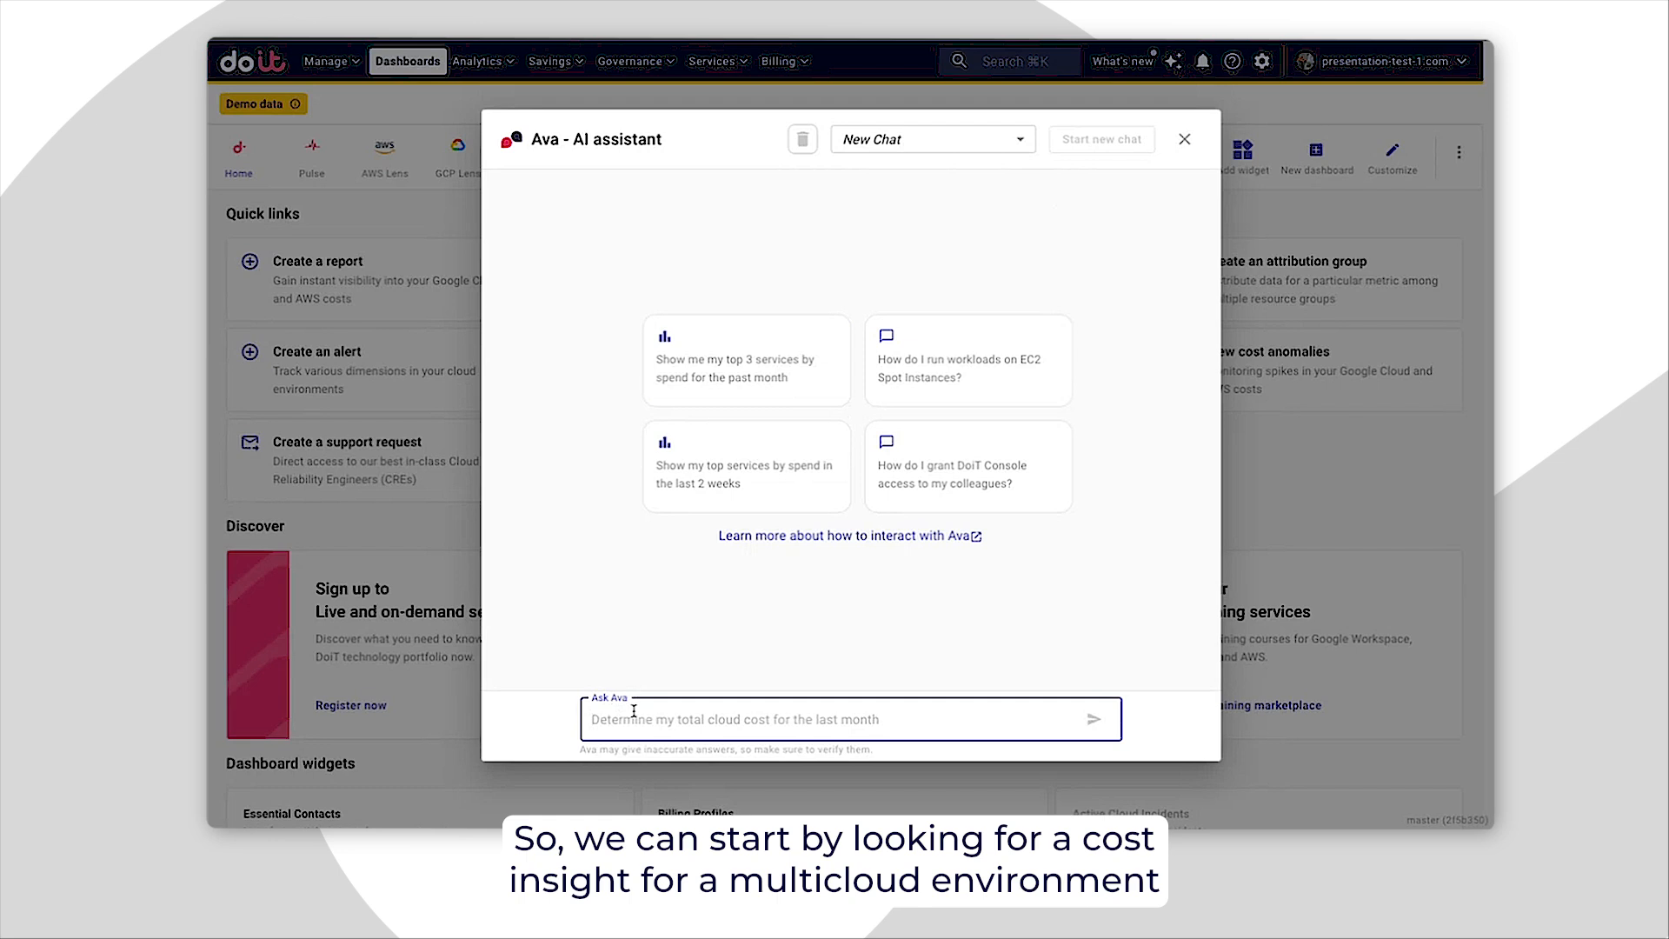
# - Ask Ava 'What is my total multicloud cost for t…' and send the question
pyautogui.write('What is my total mu')
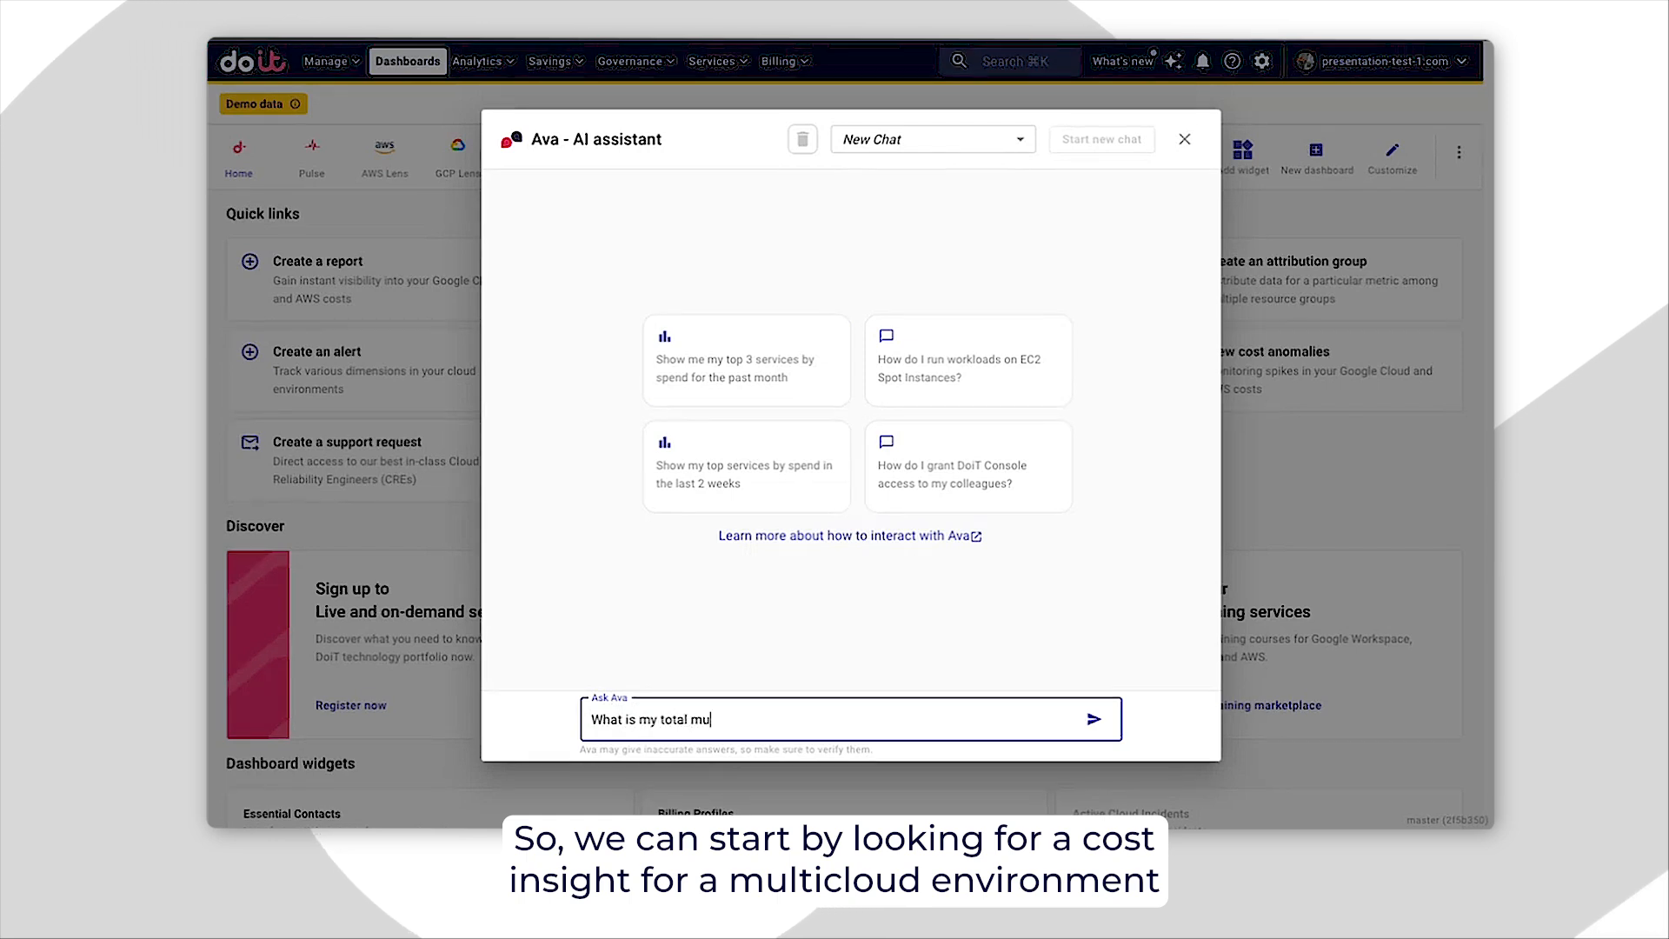
pyautogui.write('lticloud cost for t')
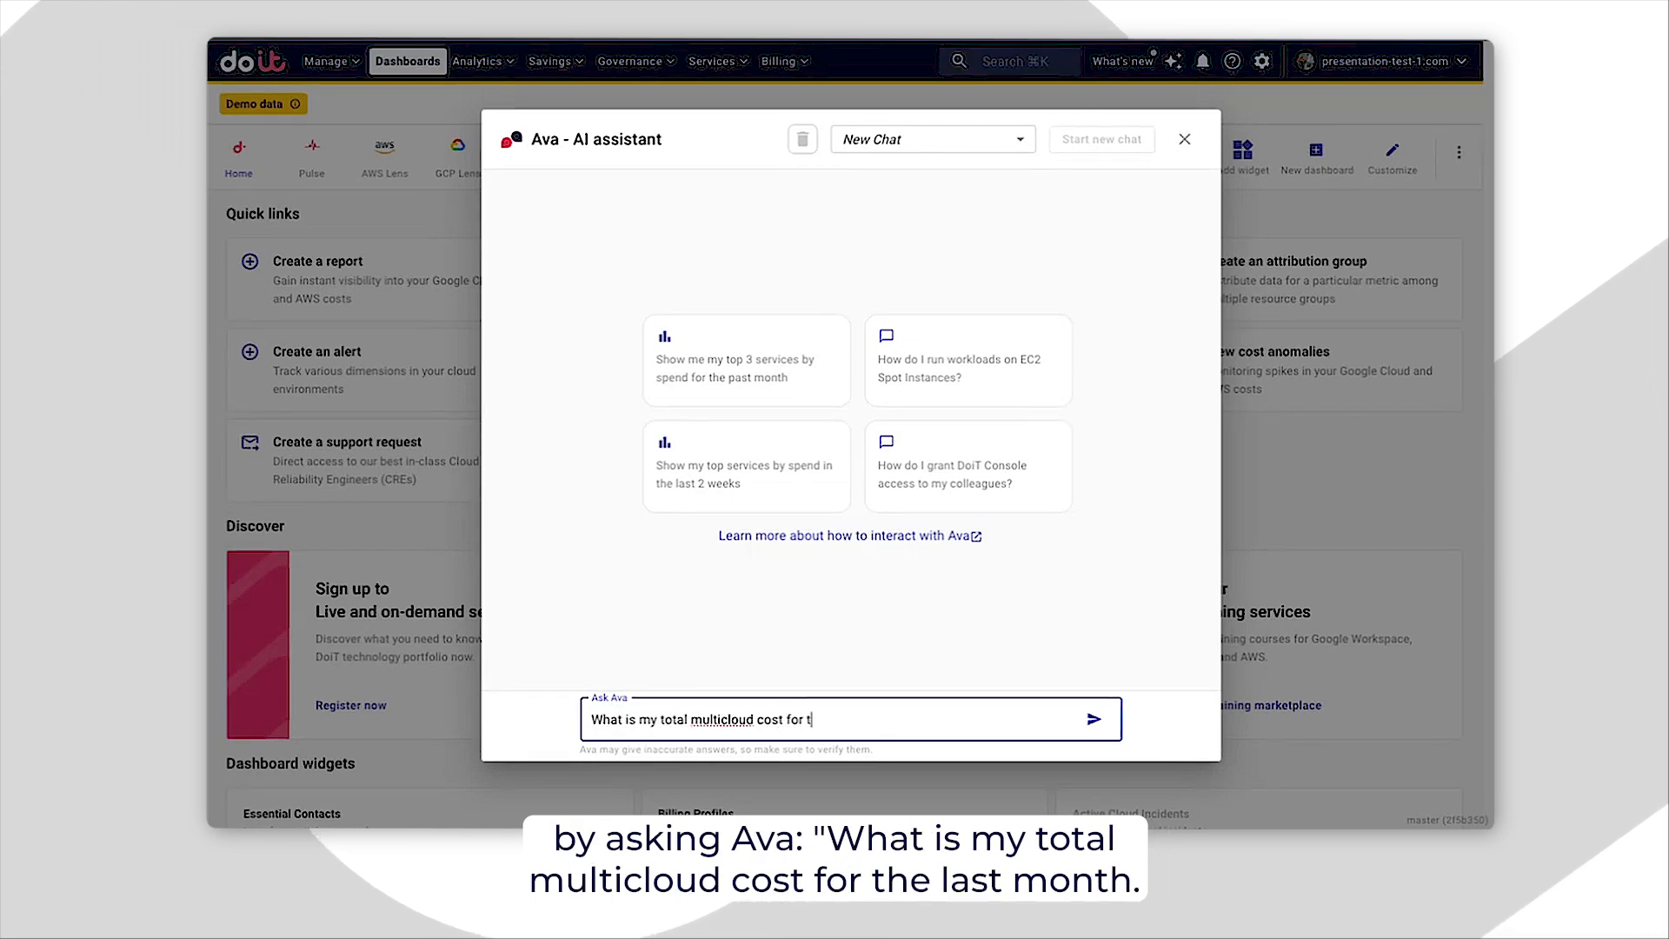
pyautogui.click(1094, 719)
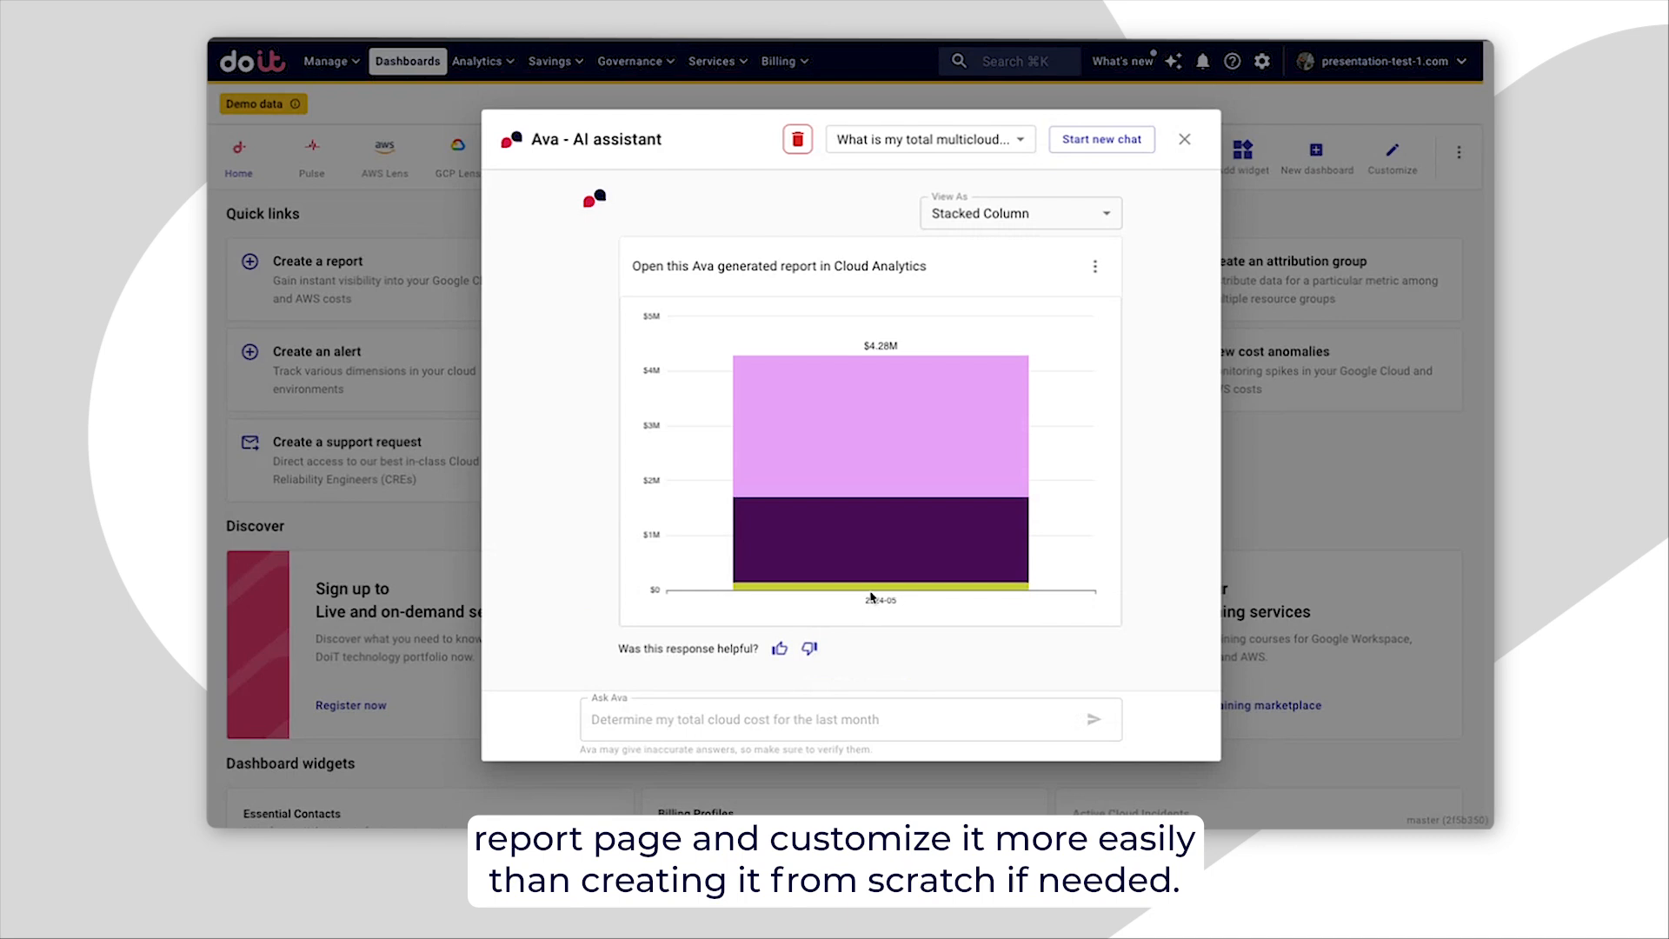
pyautogui.moveTo(857, 469)
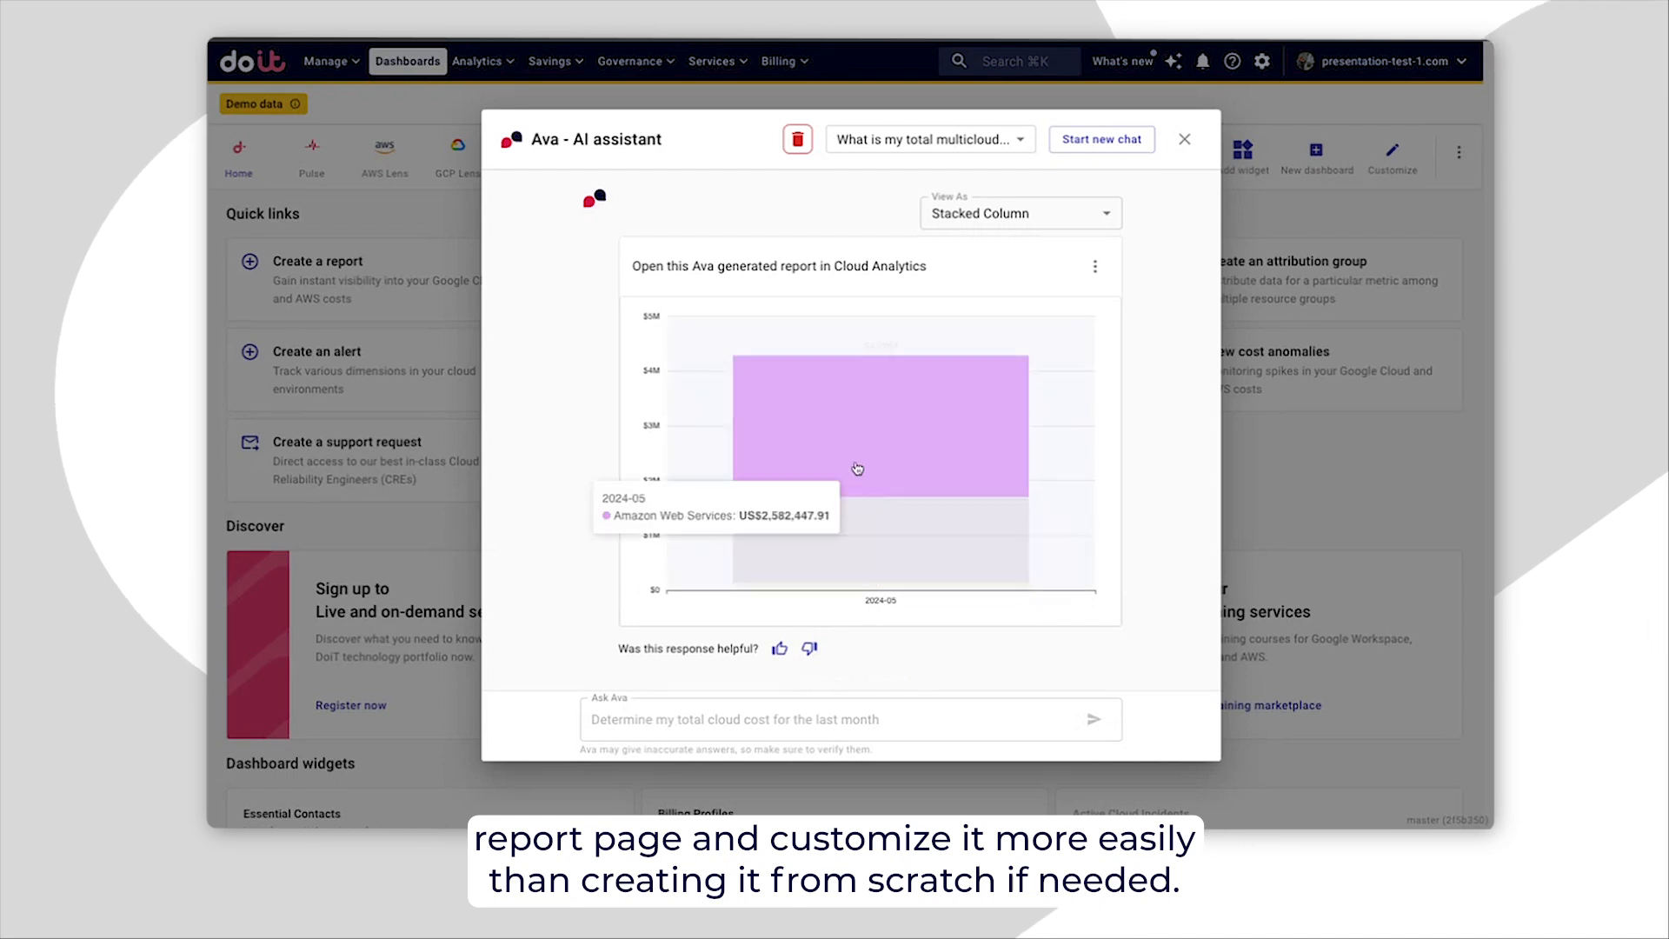
pyautogui.moveTo(754, 551)
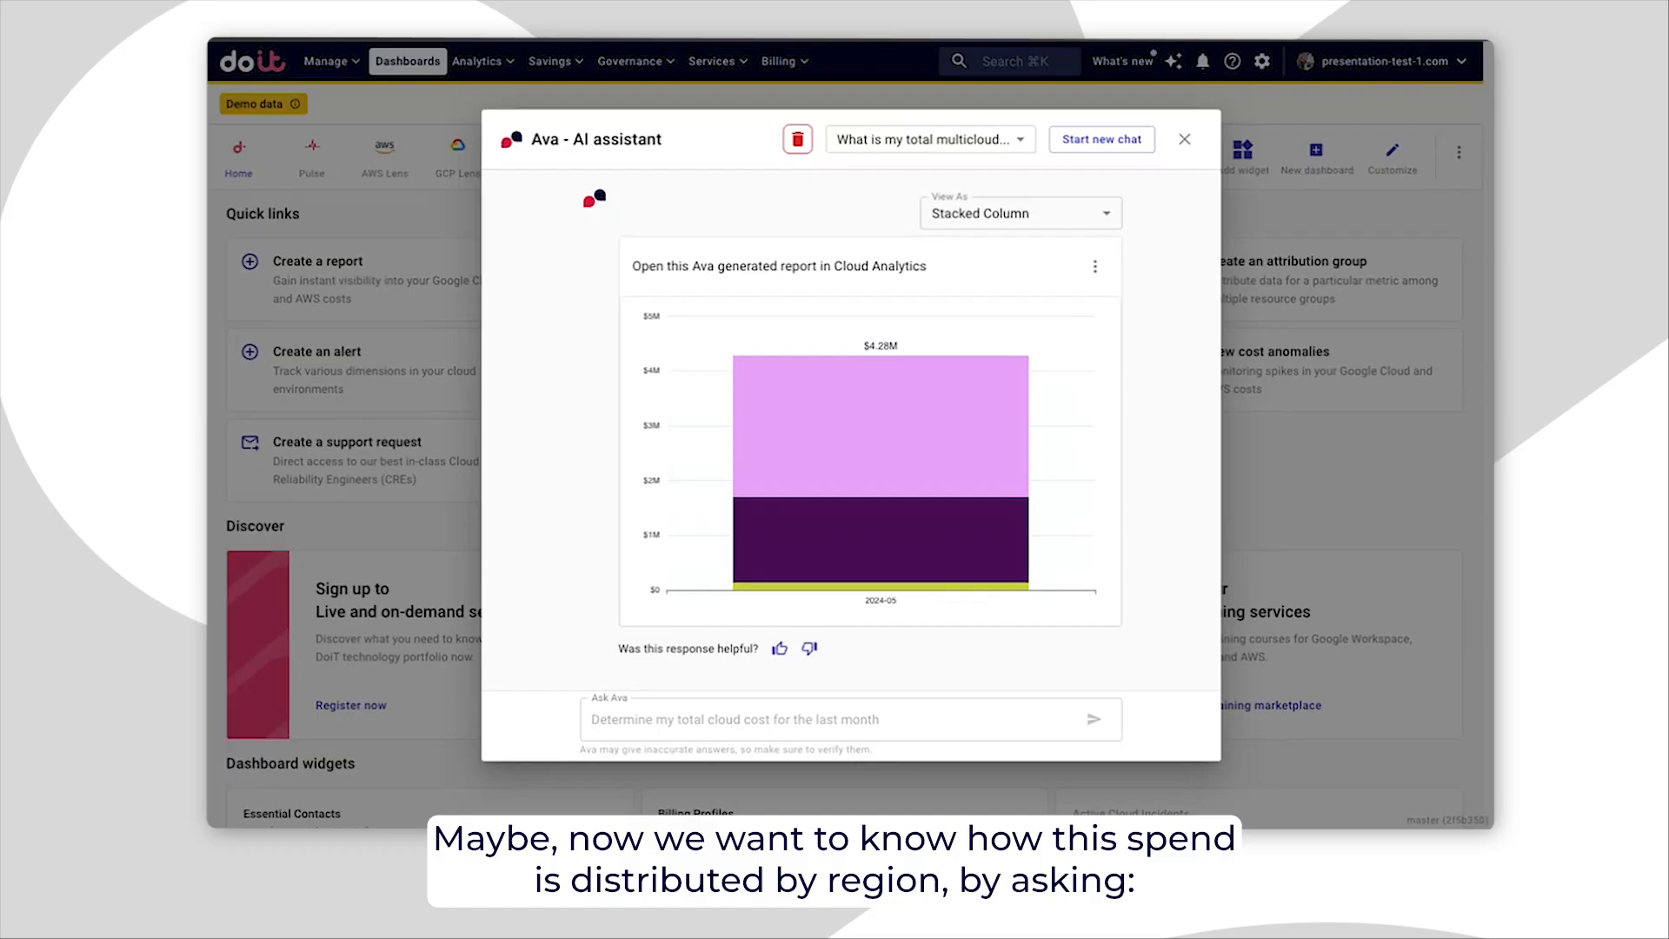
# - Ask Ava for this period's cost by region and per cloud provider, reviewing the chart
pyautogui.write('No')
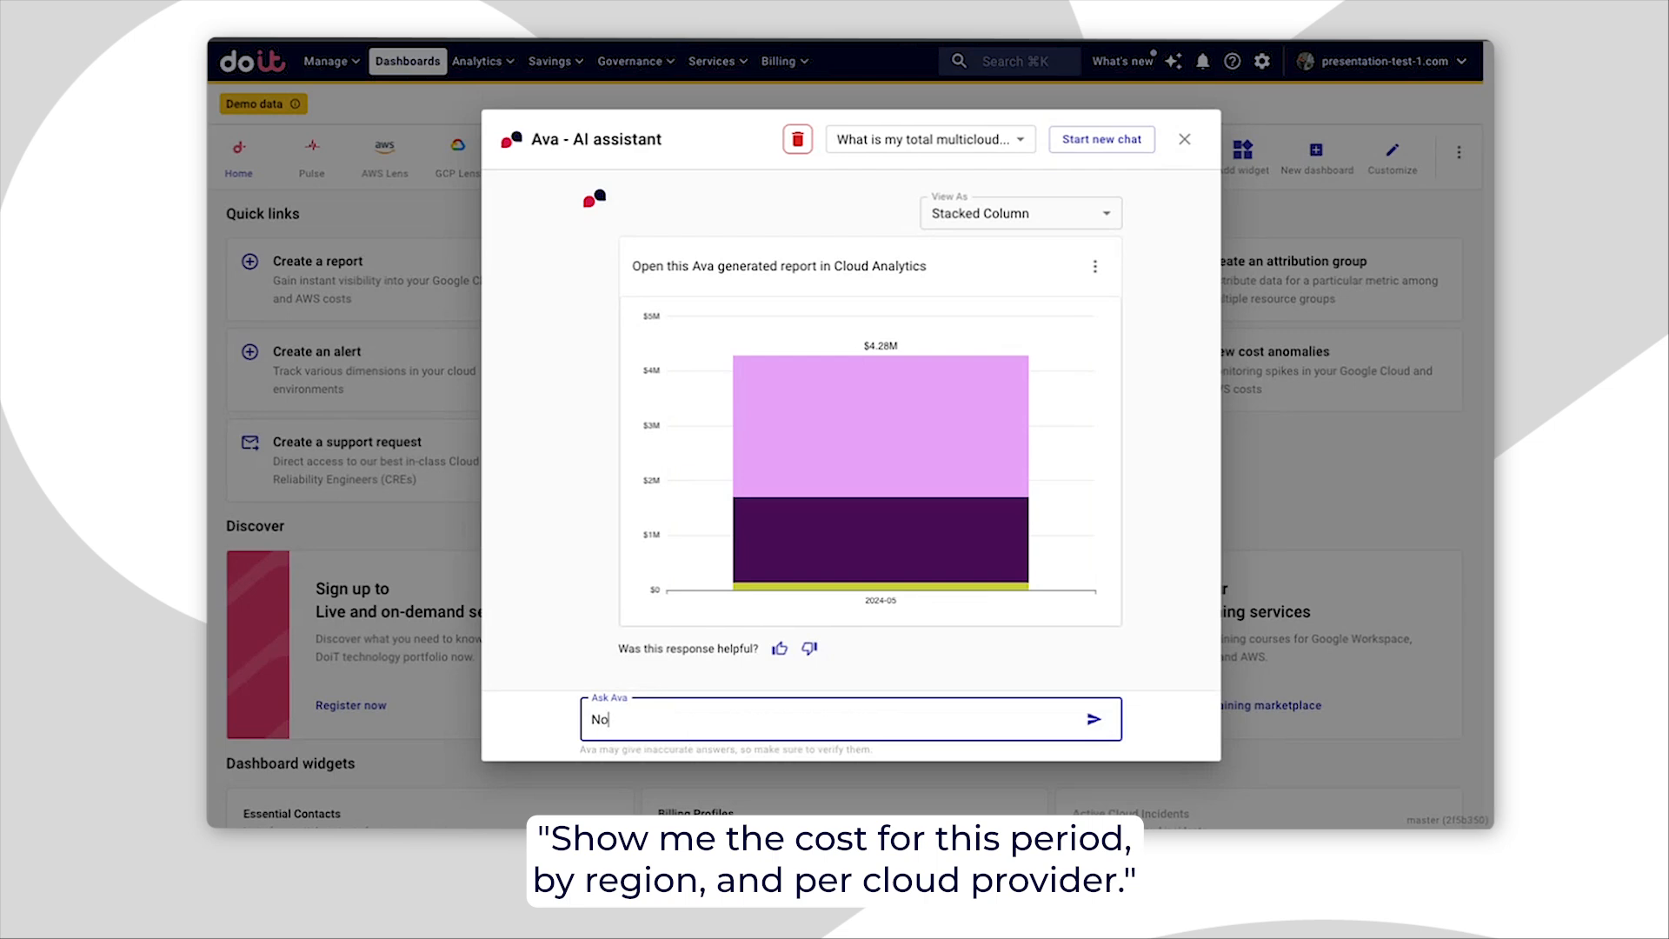
pyautogui.write('Now, show me the cost for this period')
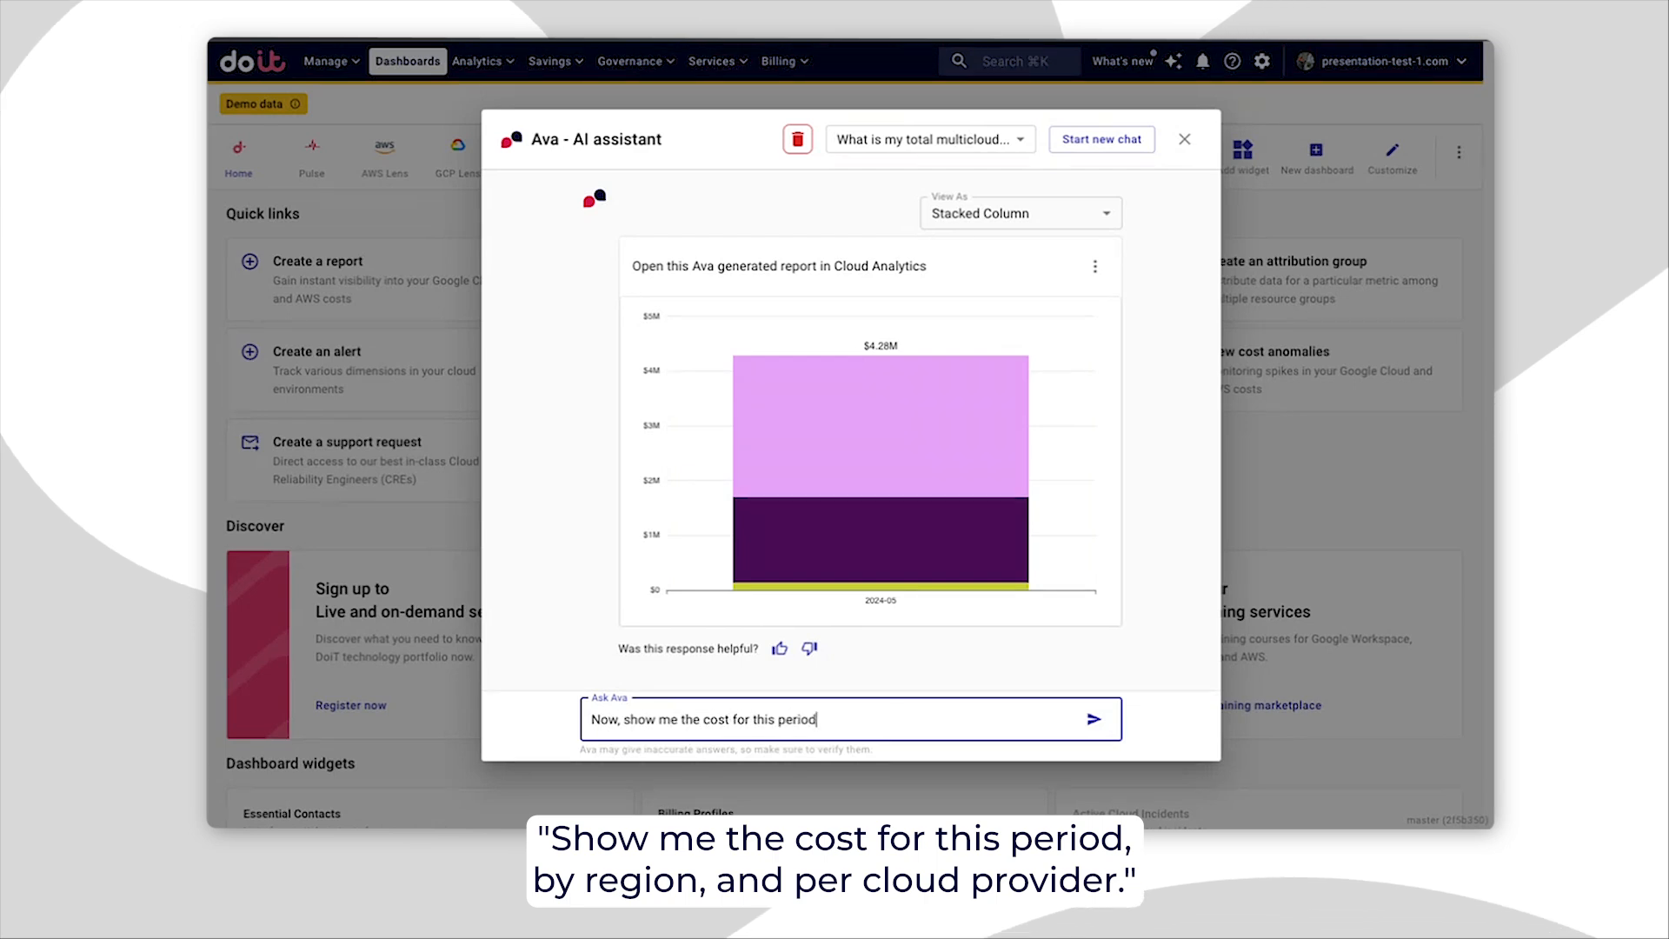
pyautogui.click(1095, 719)
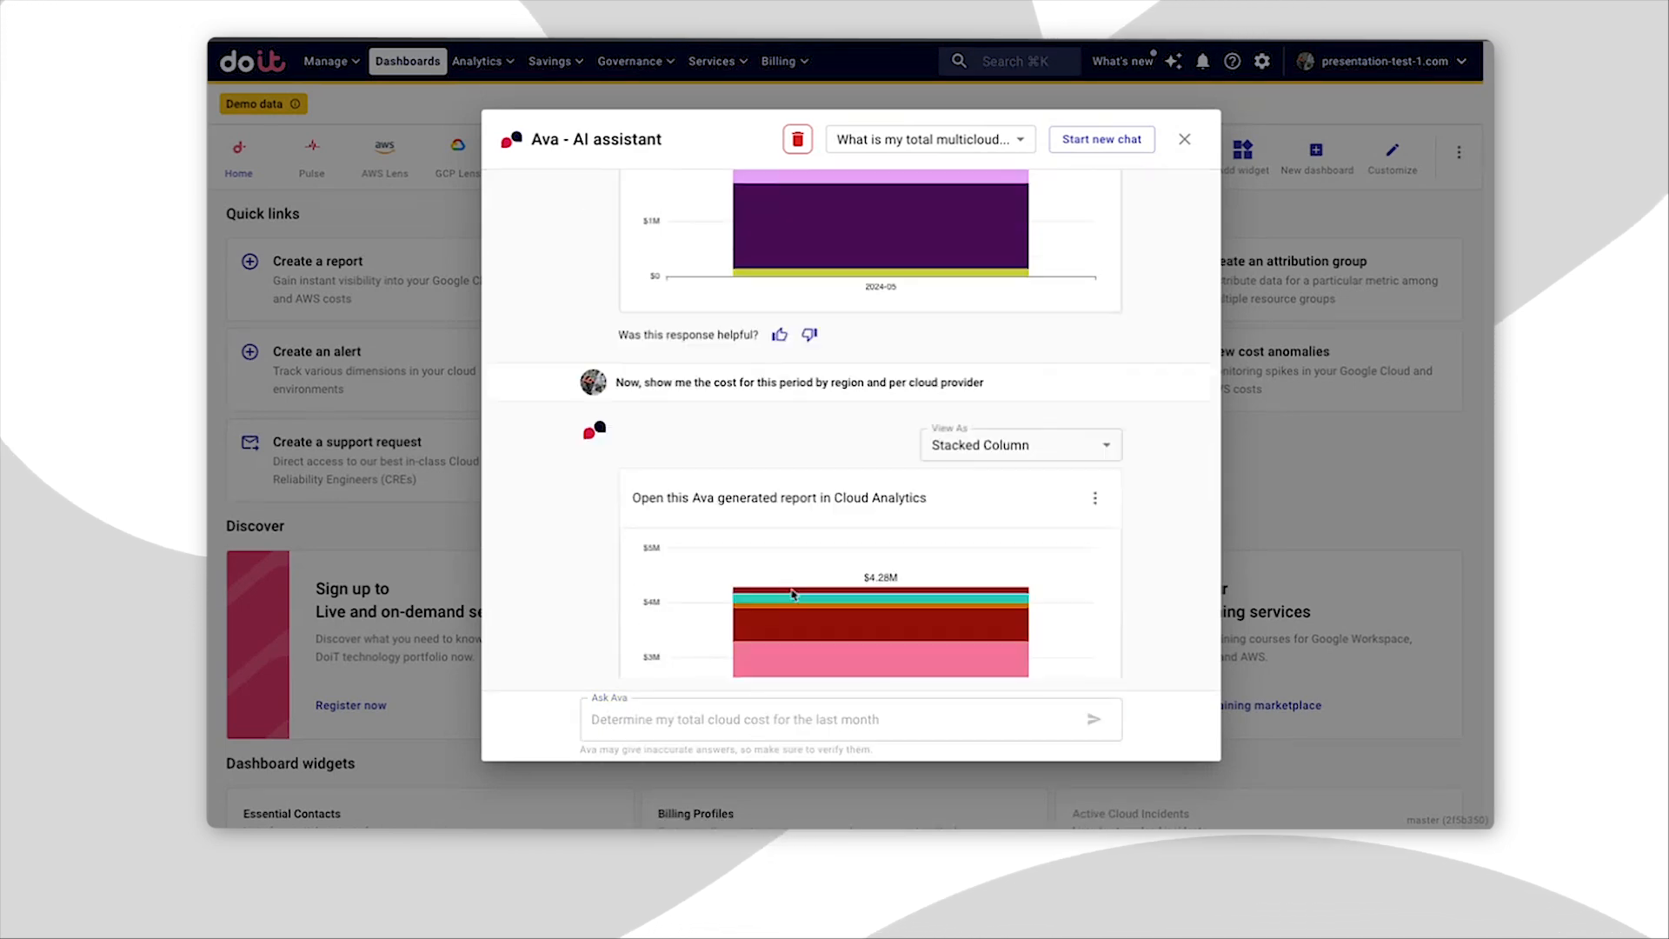
pyautogui.scroll(-3)
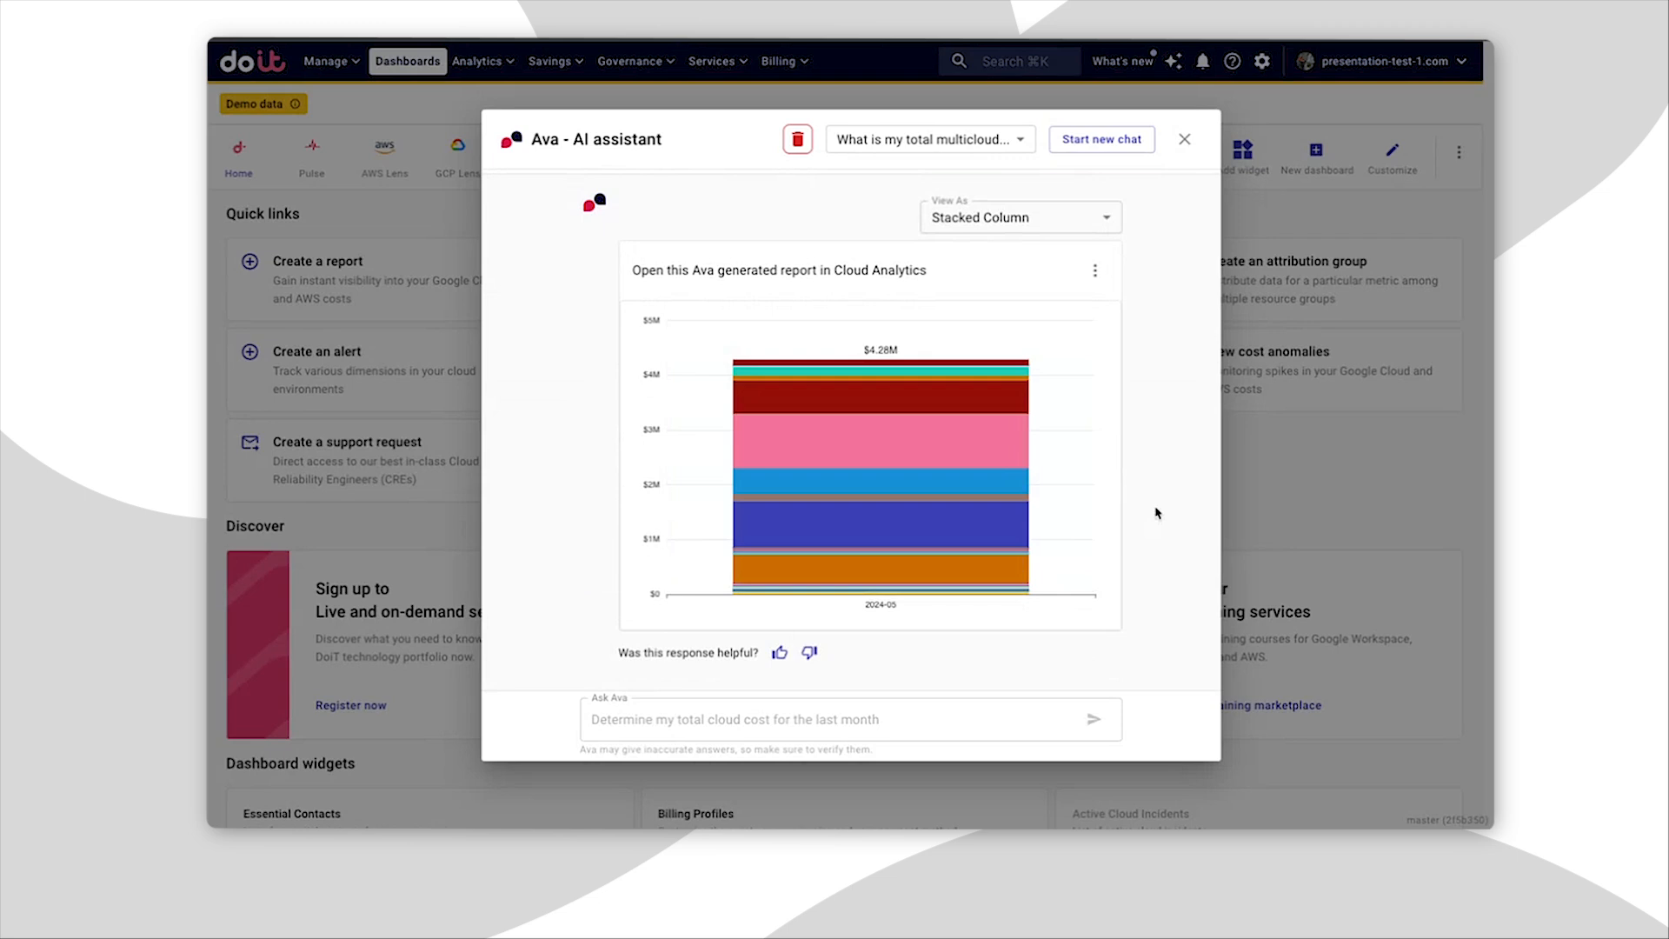
pyautogui.moveTo(982, 409)
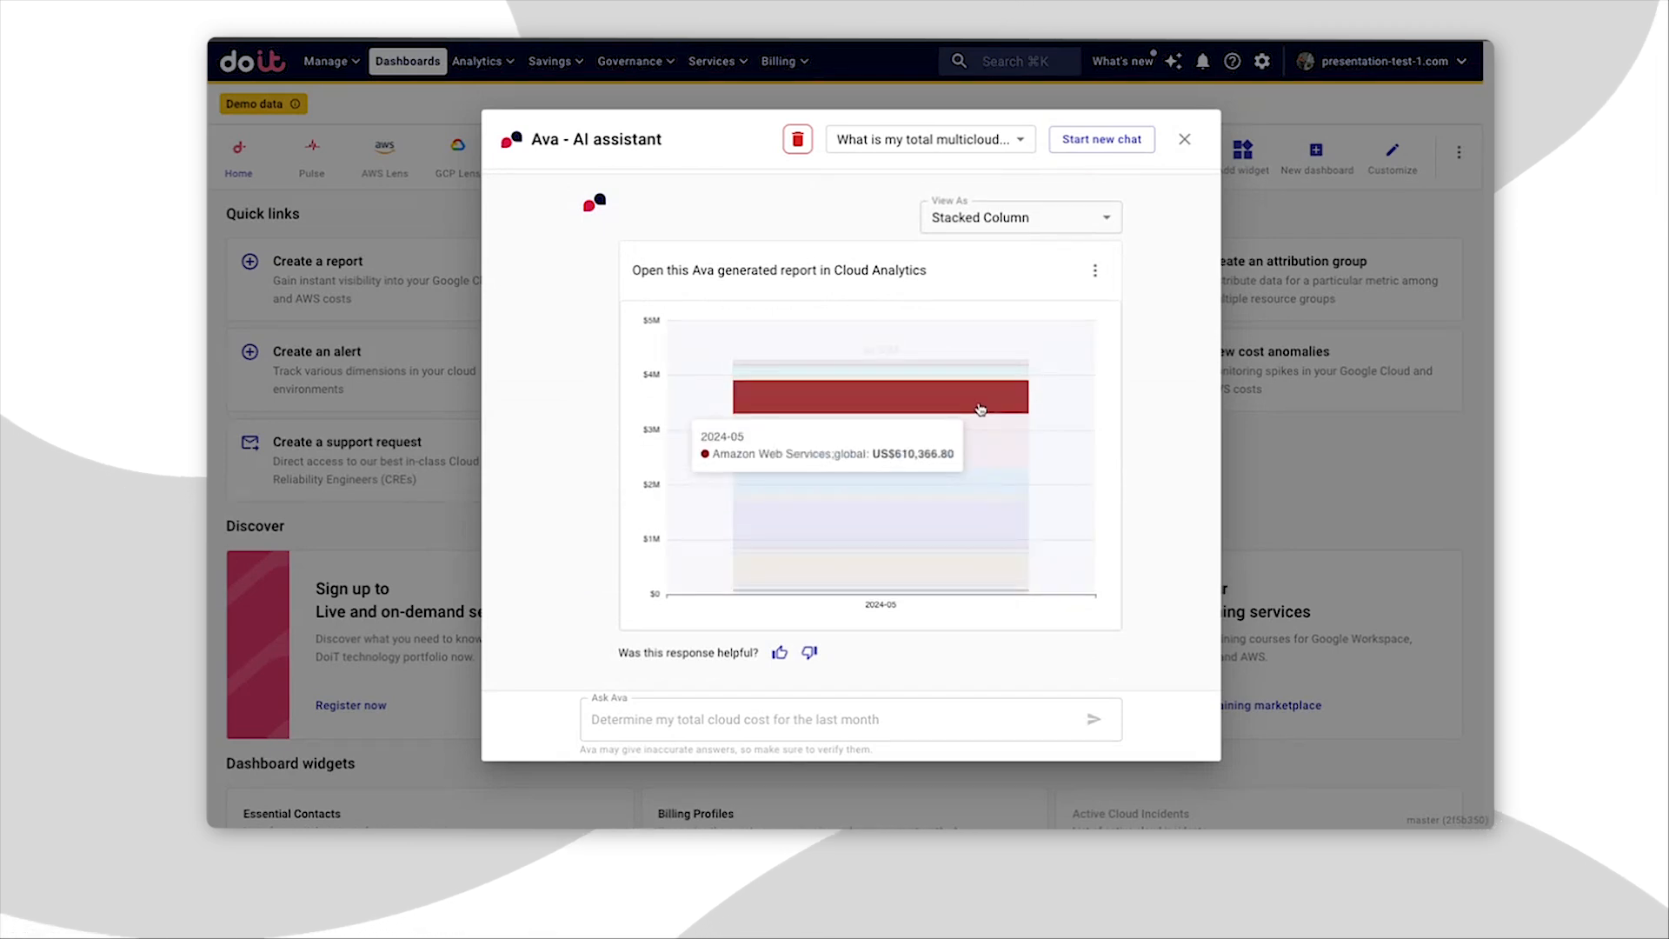
pyautogui.write('Show my')
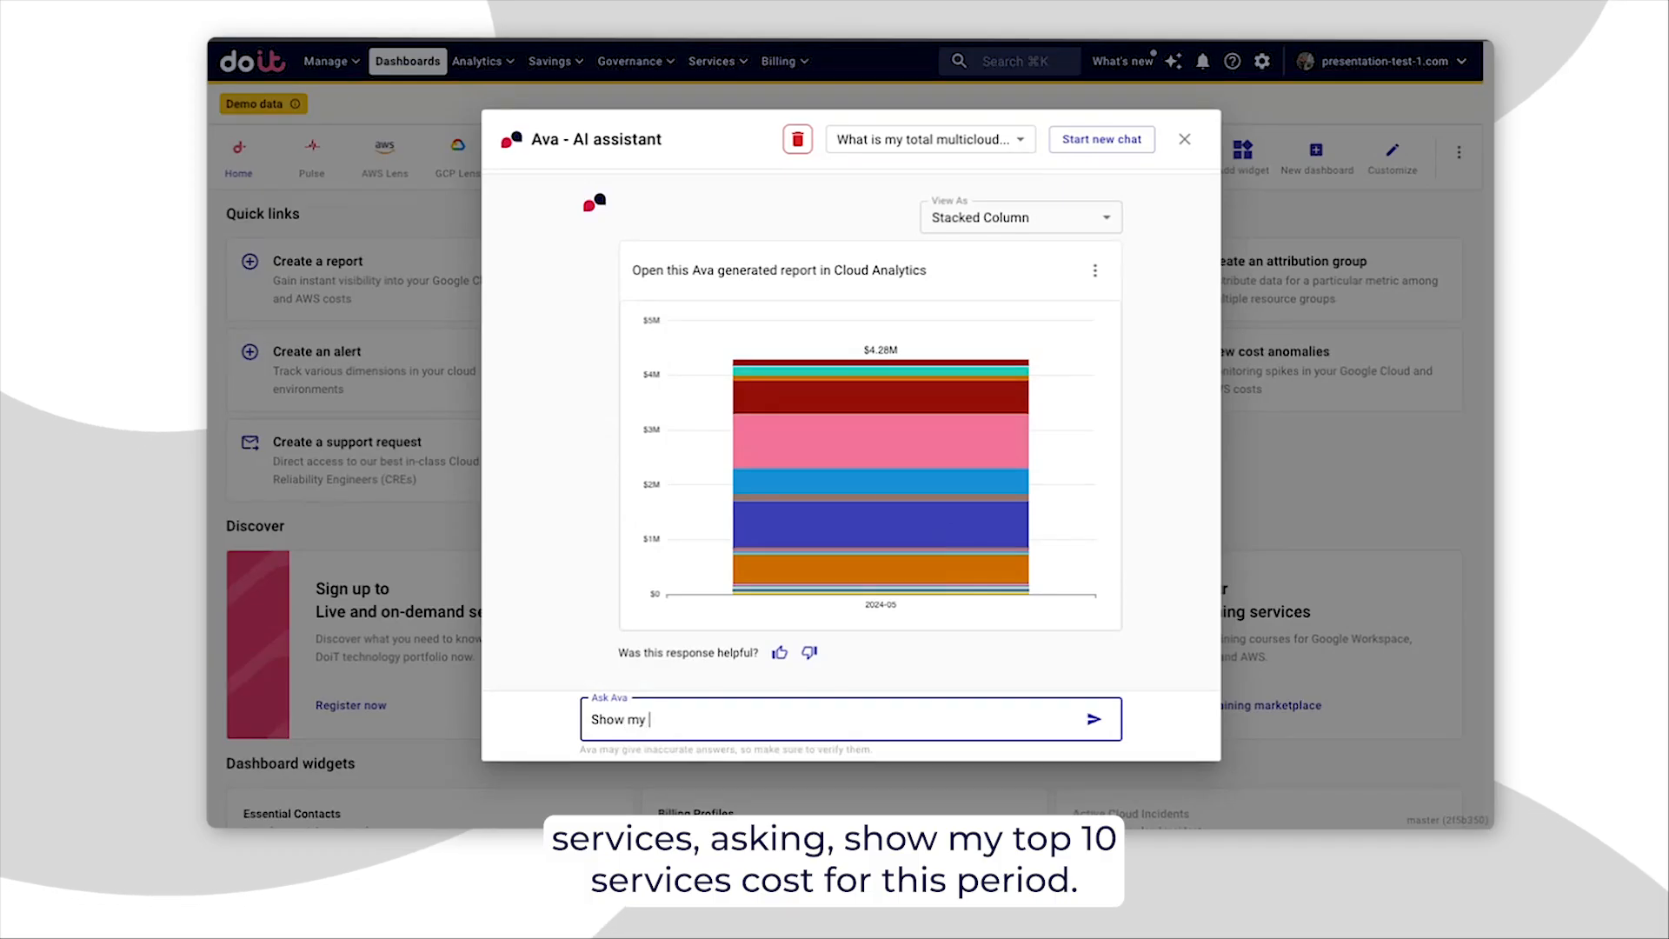
# - Ask Ava for the top 10 services costs, viewing the answer as a table, then a chart
pyautogui.write('top 10 services costs for this period')
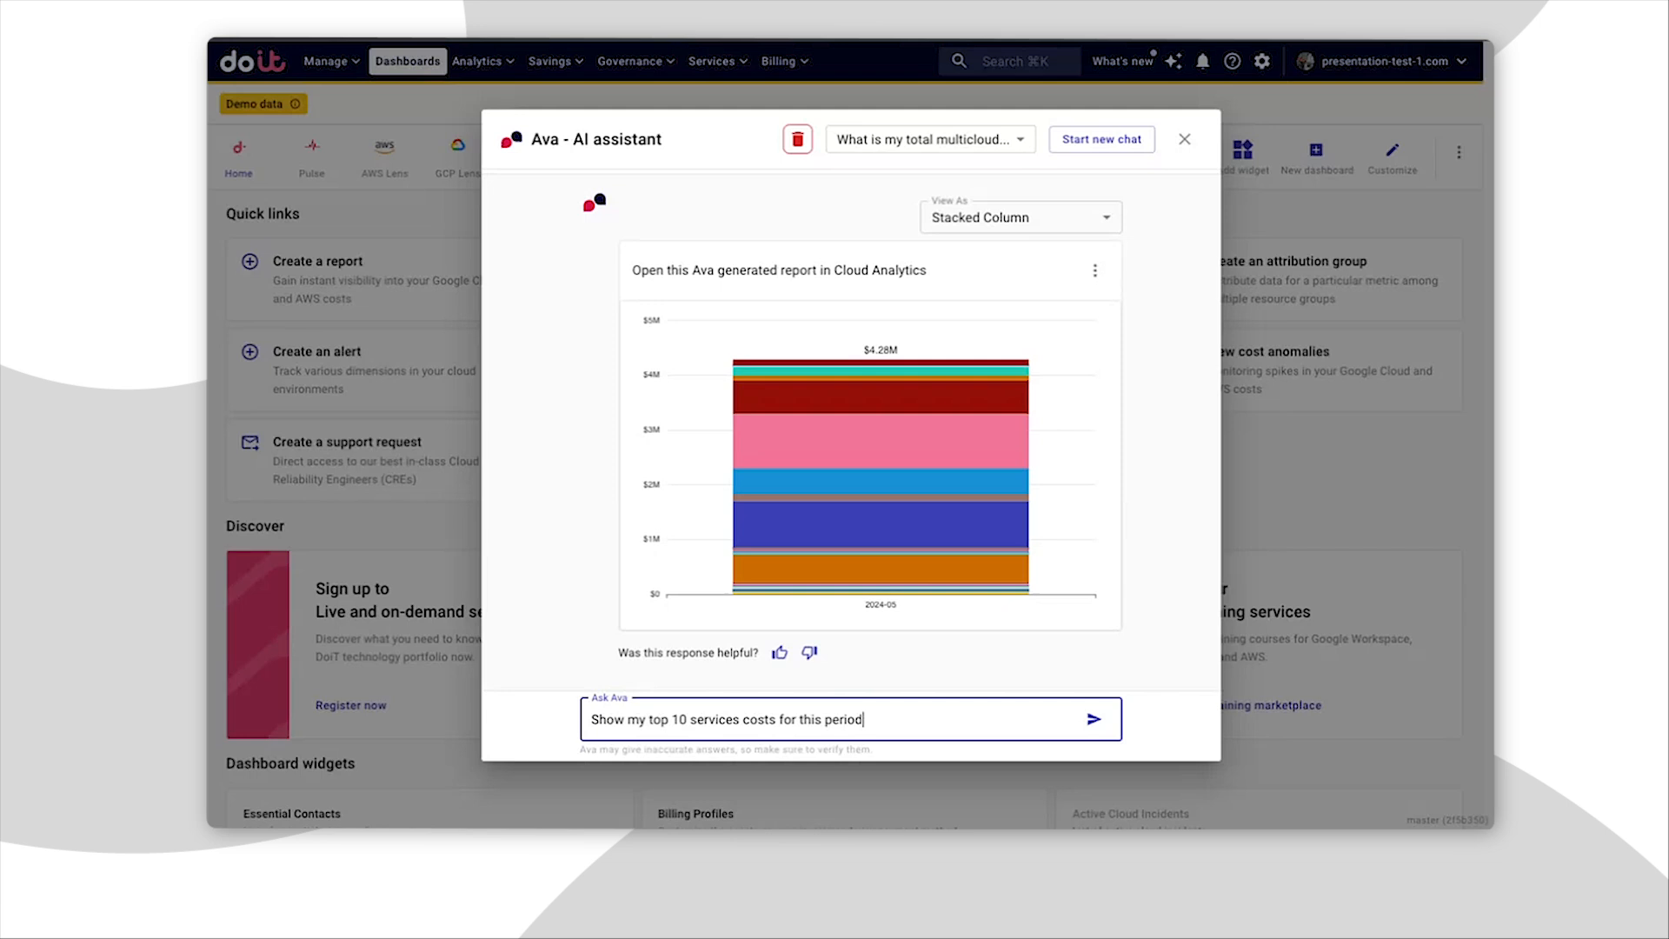
pyautogui.click(1094, 719)
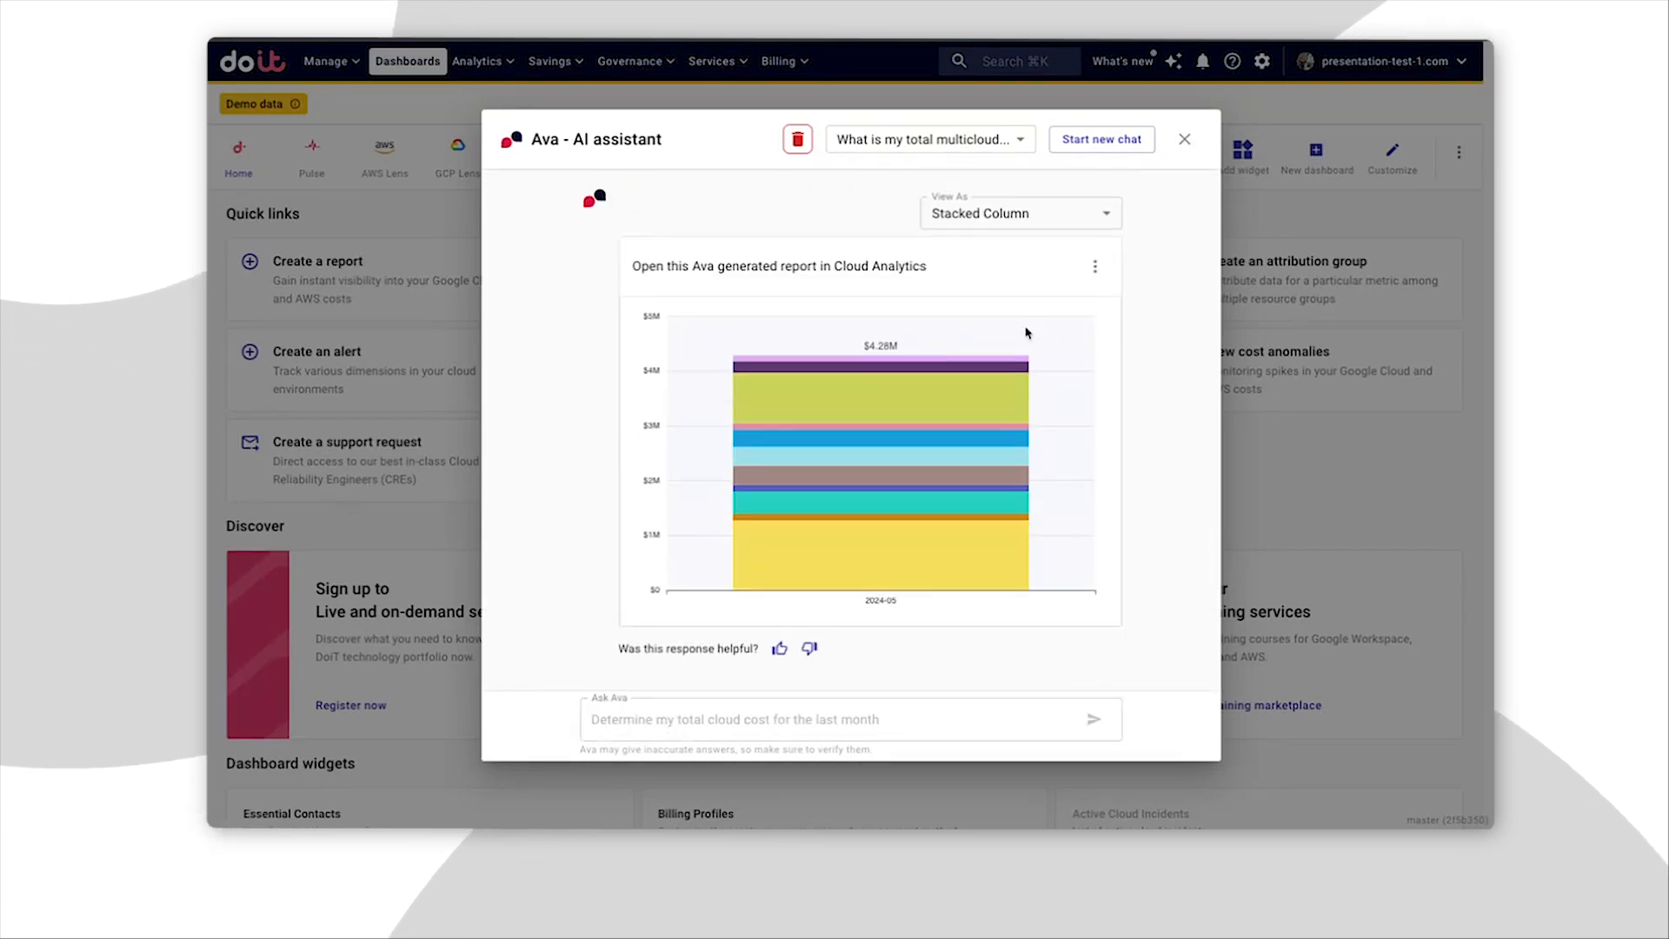
pyautogui.click(1019, 213)
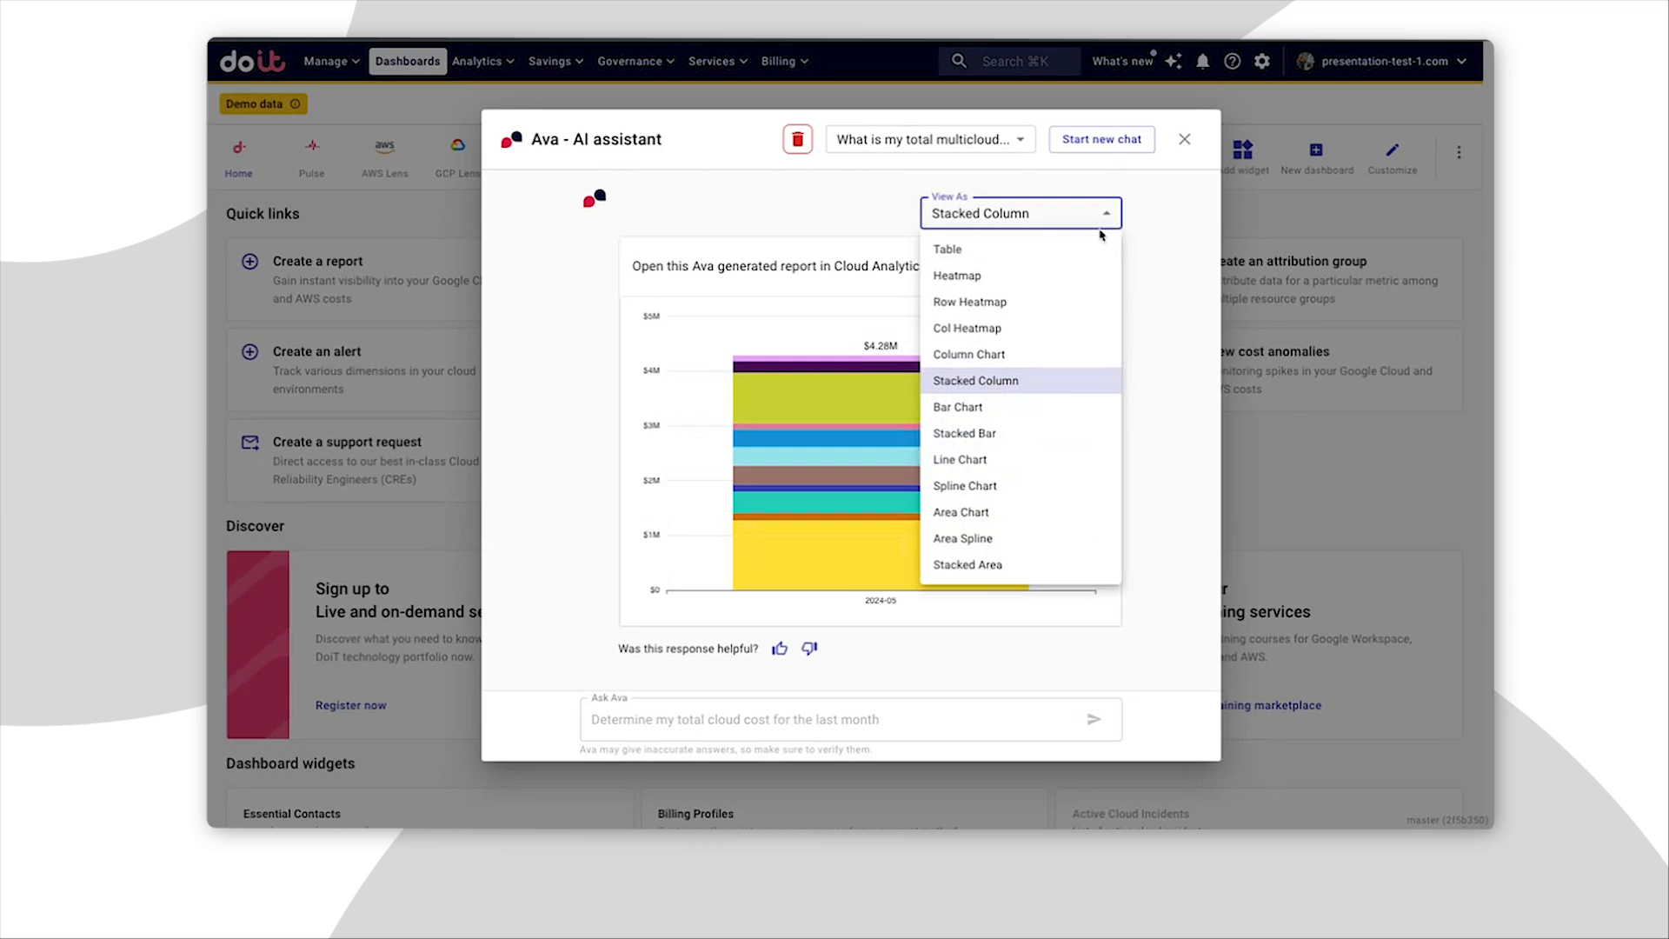
pyautogui.click(948, 247)
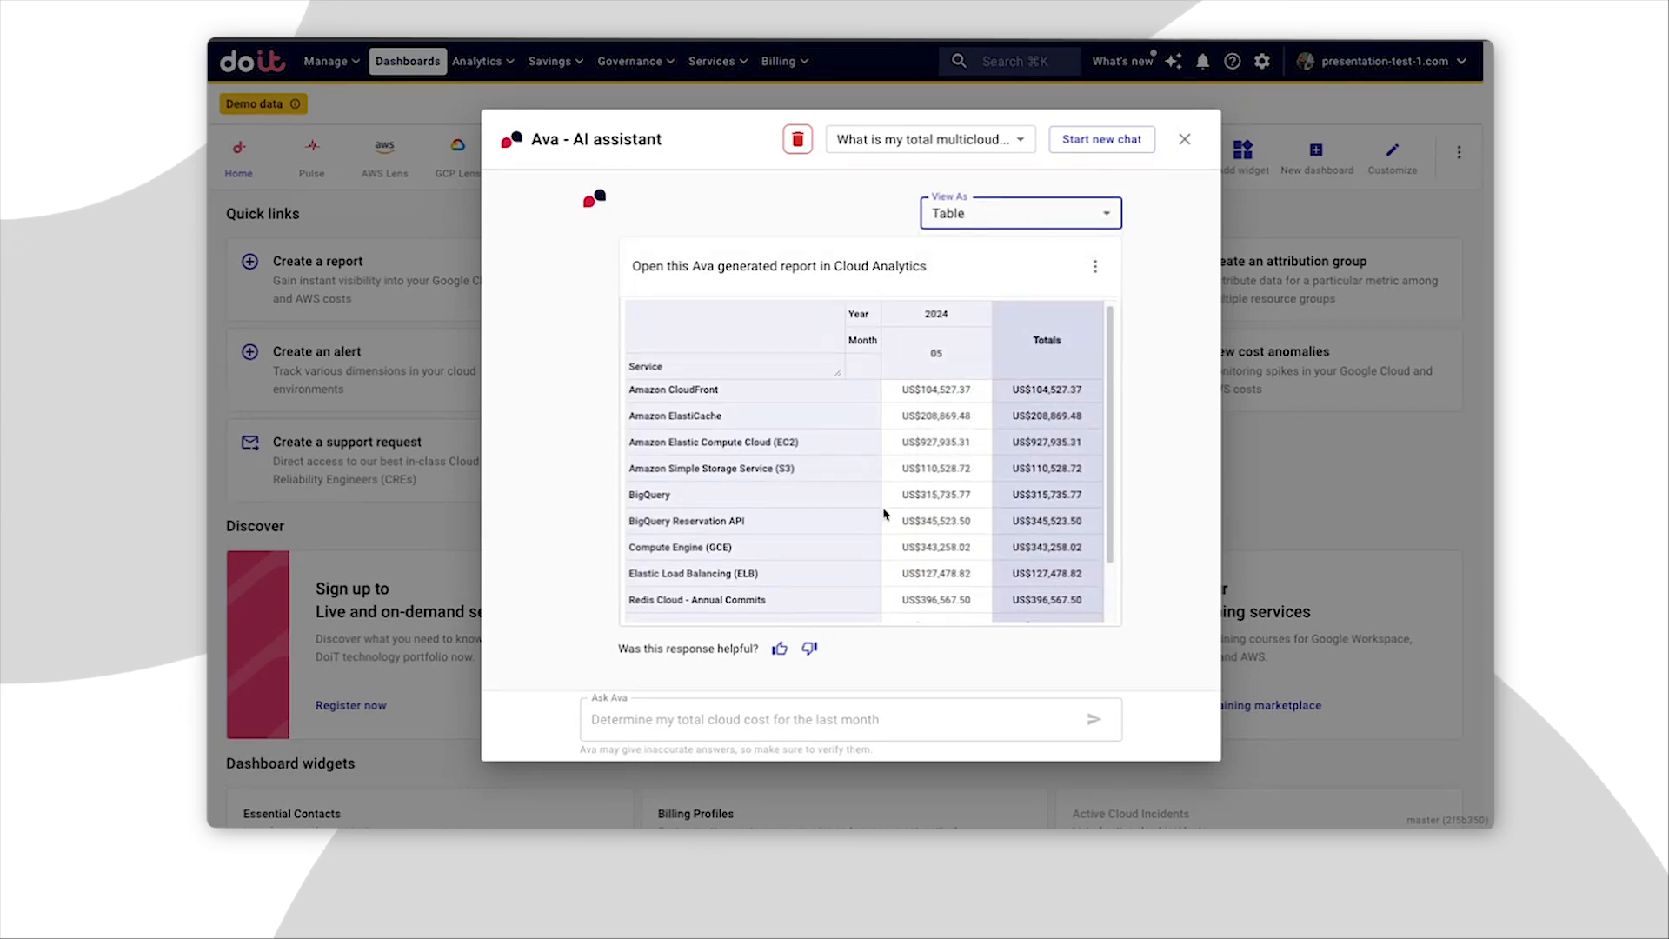
pyautogui.click(1016, 213)
pyautogui.write('What are my')
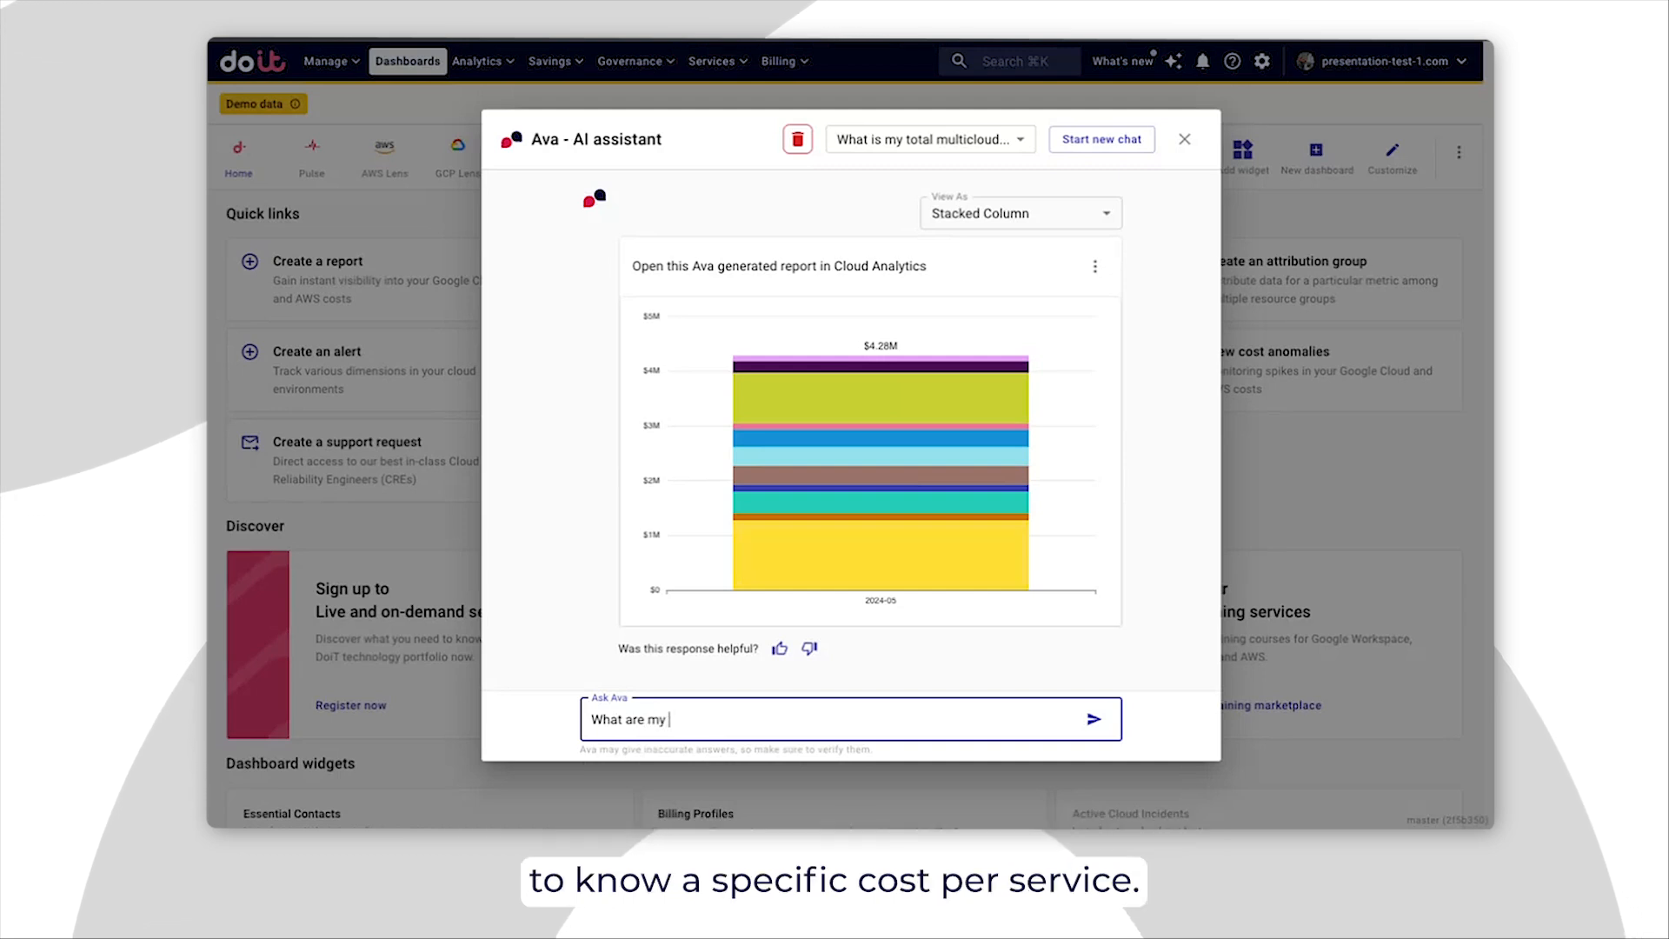
# - Ask Ava for S3 costs in the last 7 days, then type a yesterday's-total-spend question
pyautogui.write('S3 costs in the last 7')
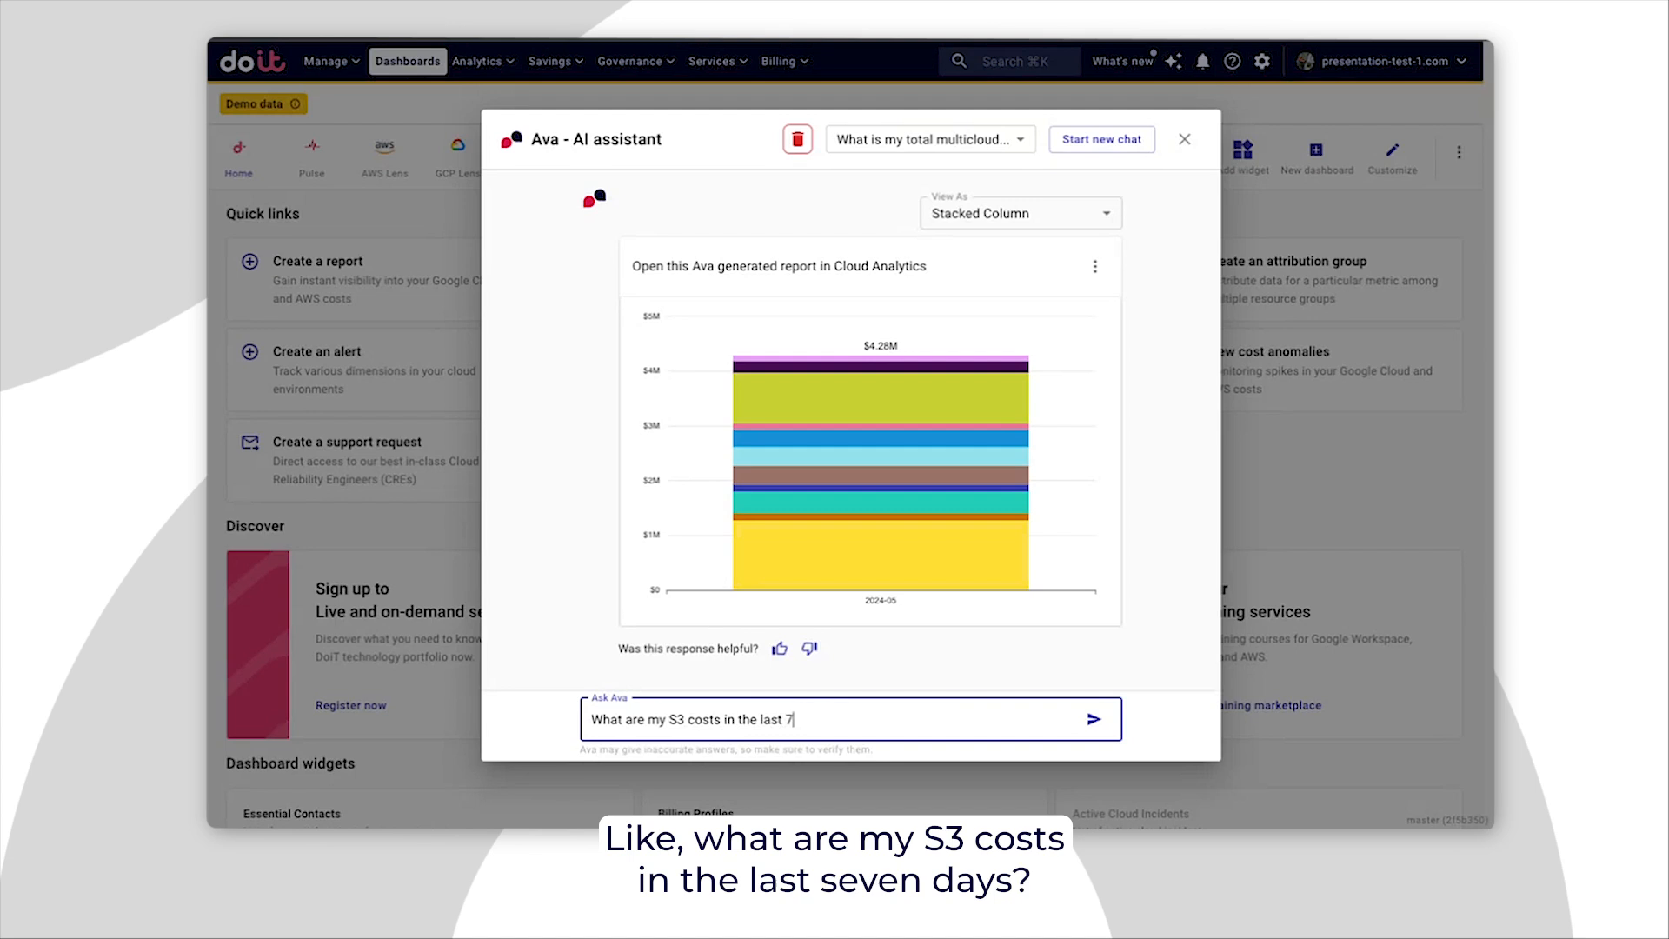
pyautogui.click(1094, 719)
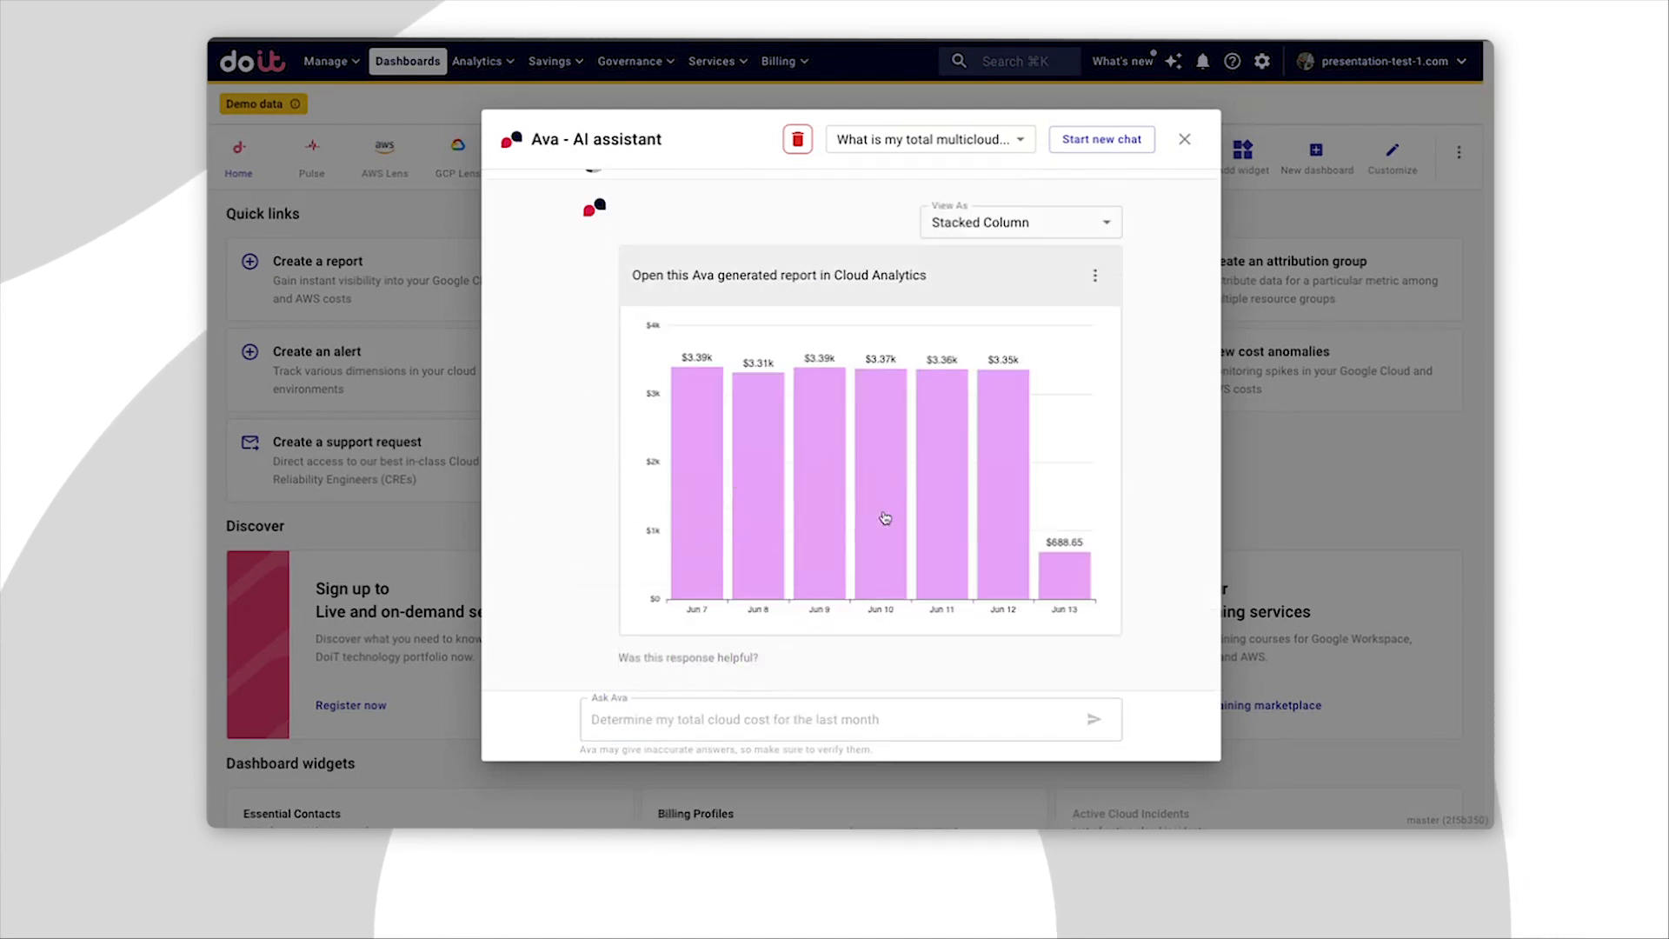
pyautogui.moveTo(759, 479)
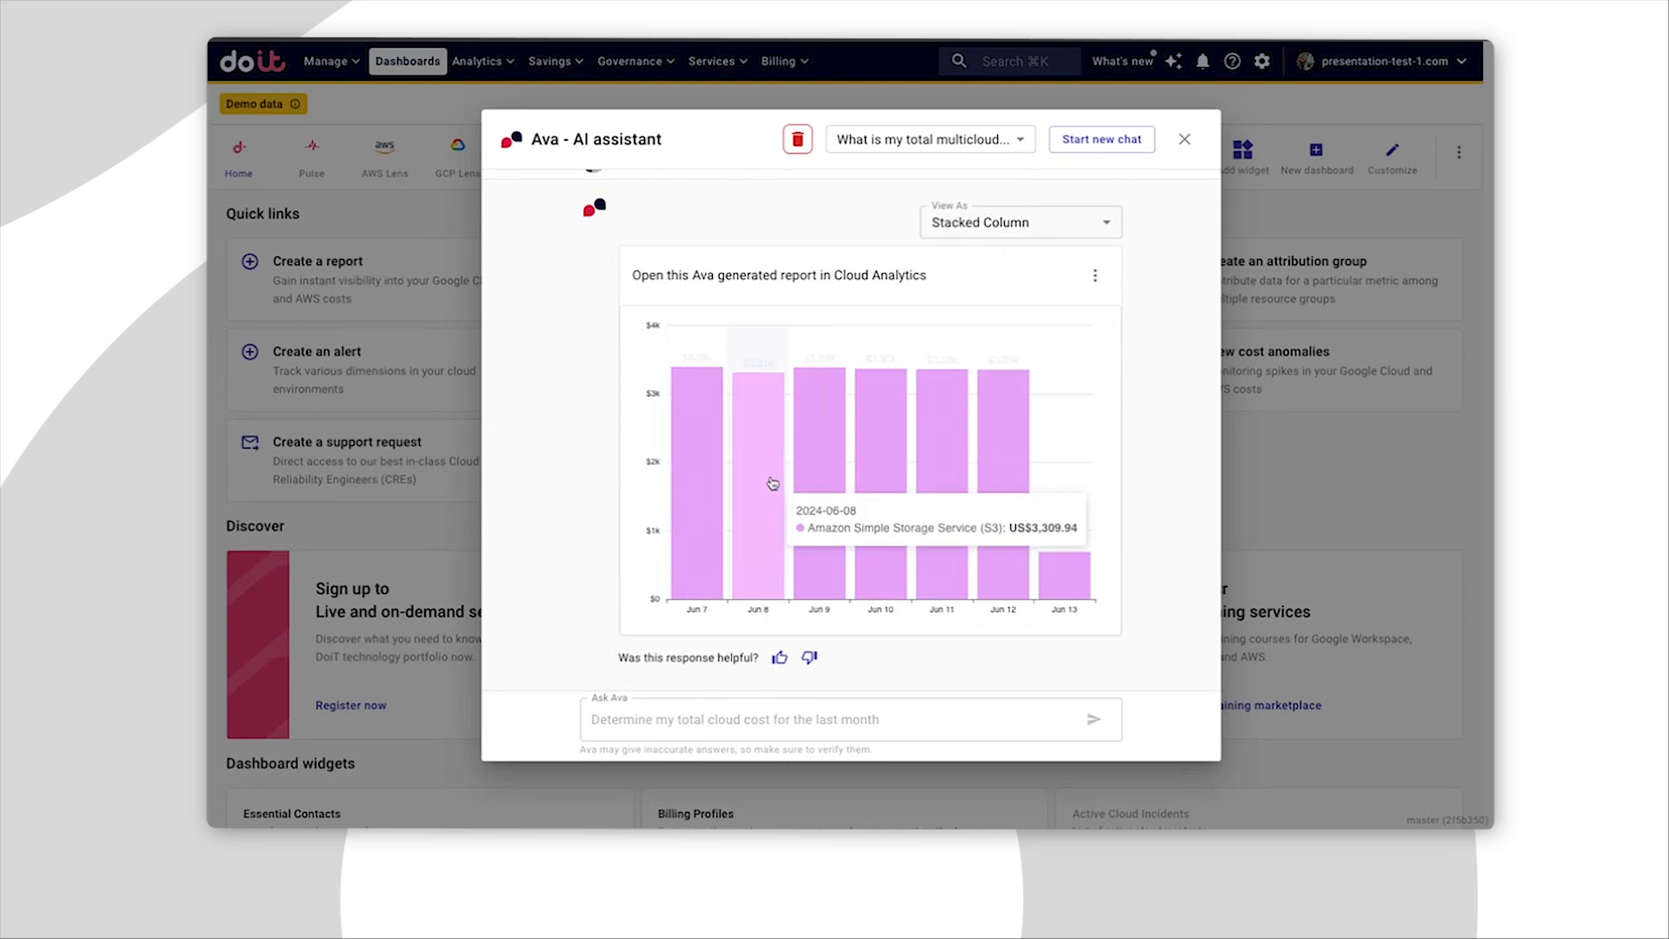
pyautogui.moveTo(1078, 575)
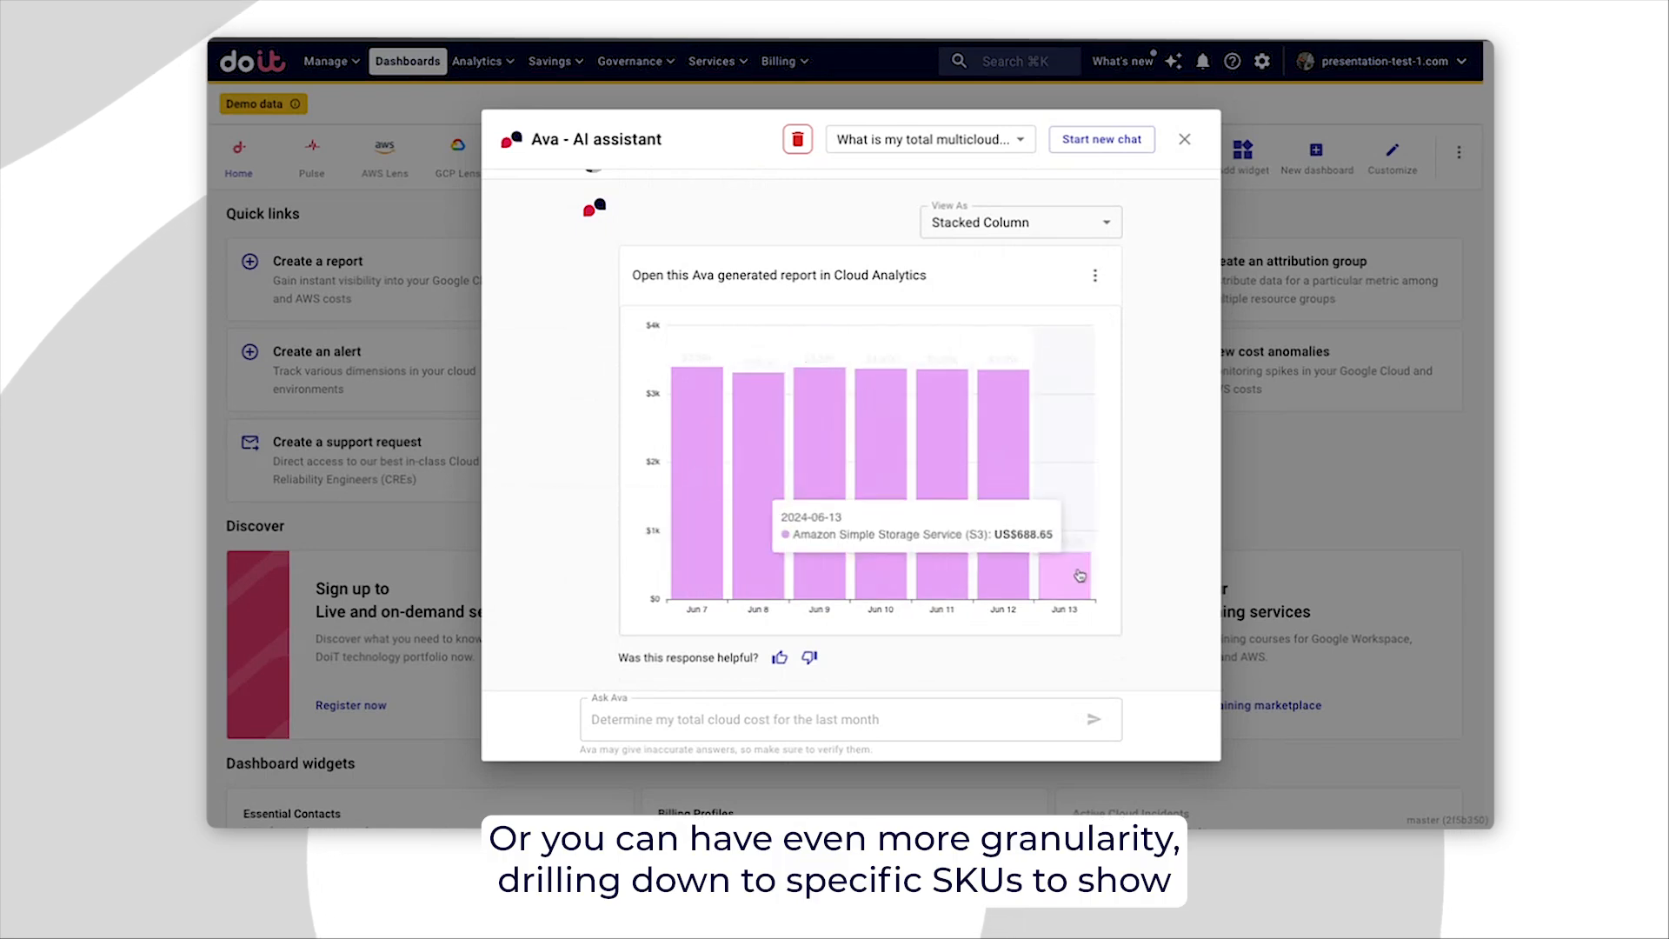
pyautogui.write('Sho')
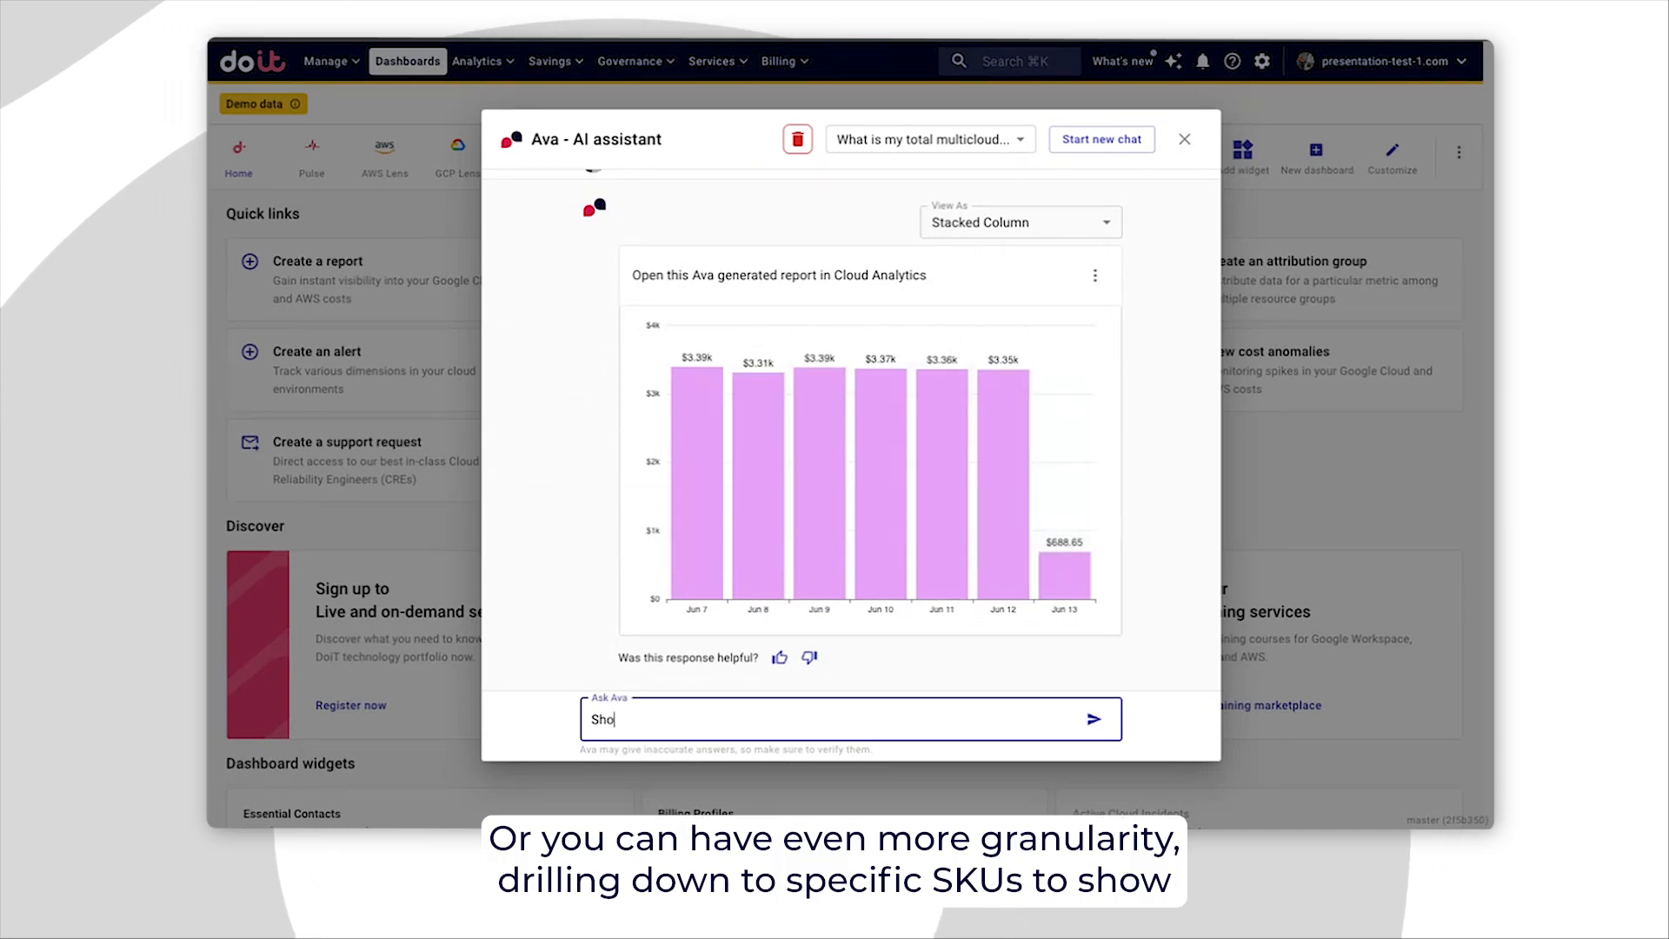
pyautogui.write("Show me yesterday's total sp")
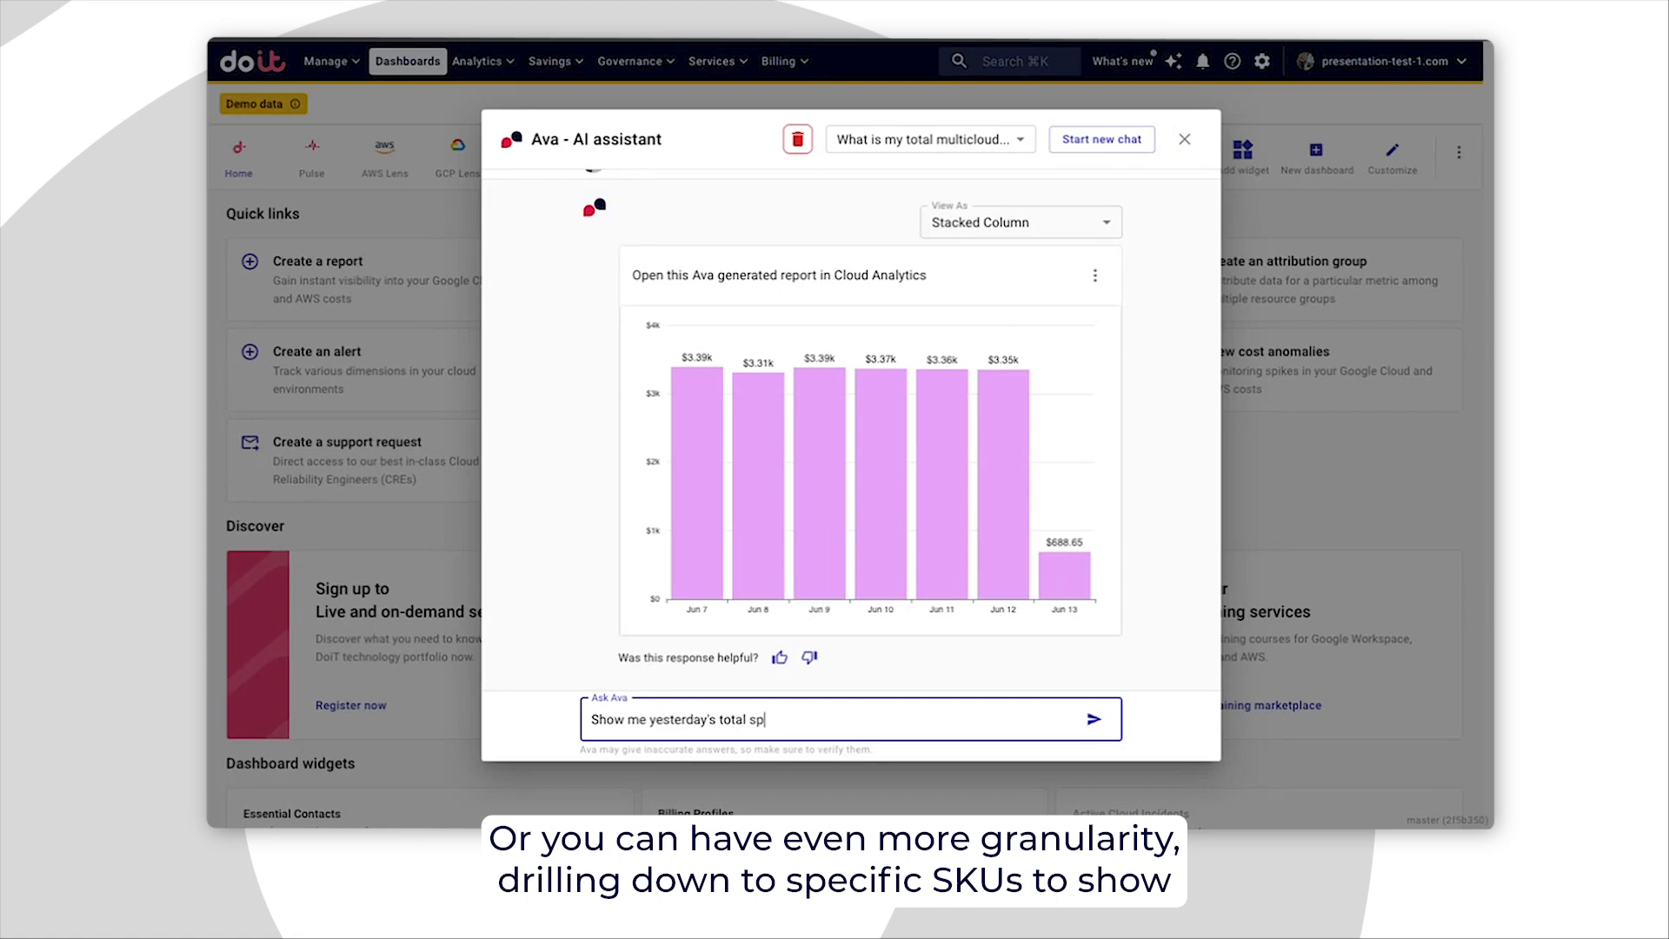